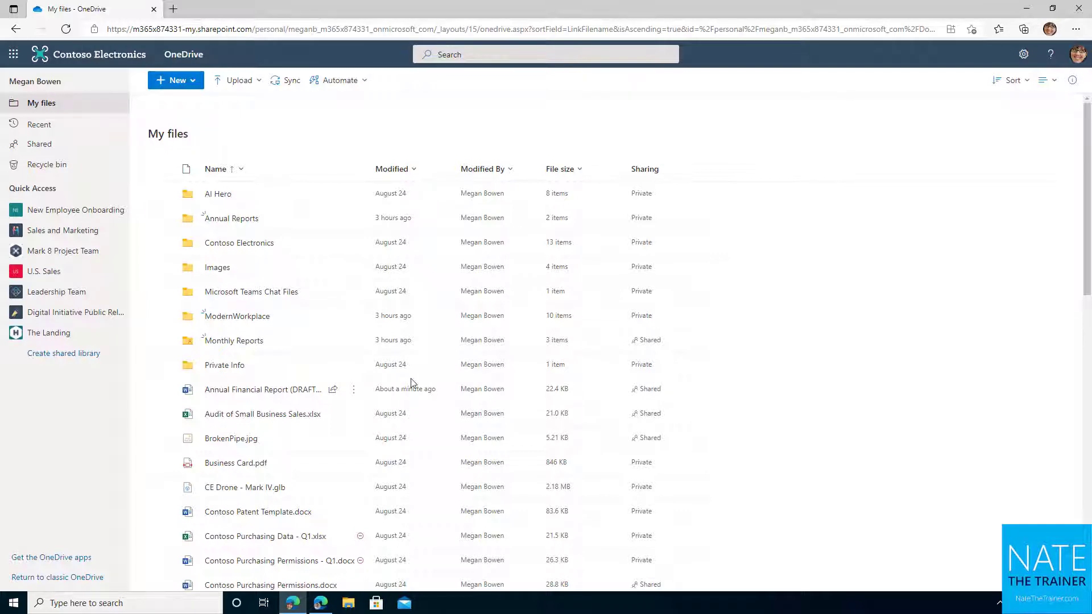
mouse_move(253, 400)
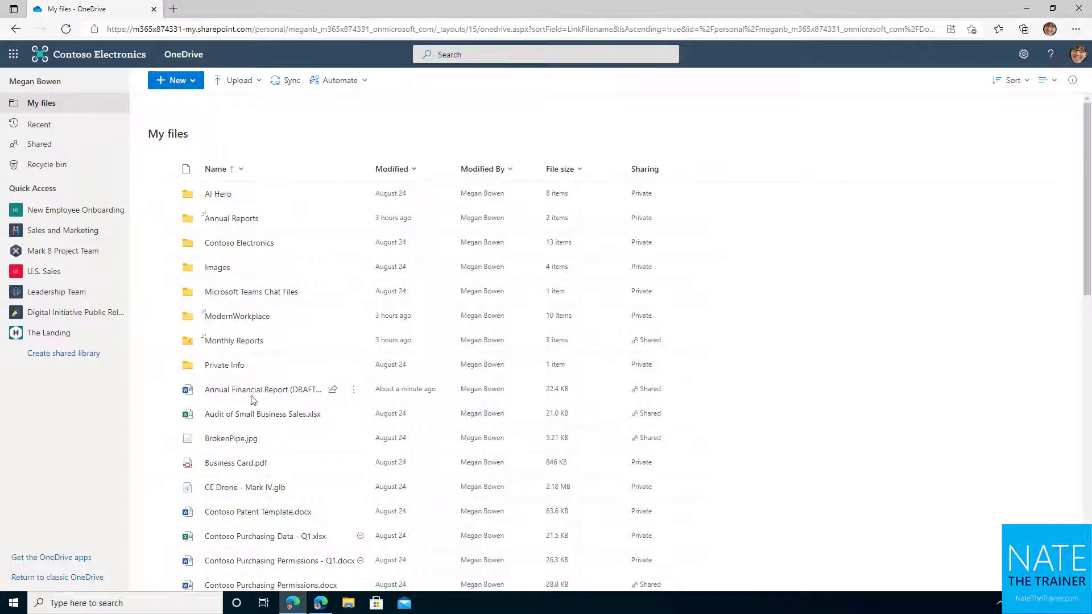
mouse_move(290, 400)
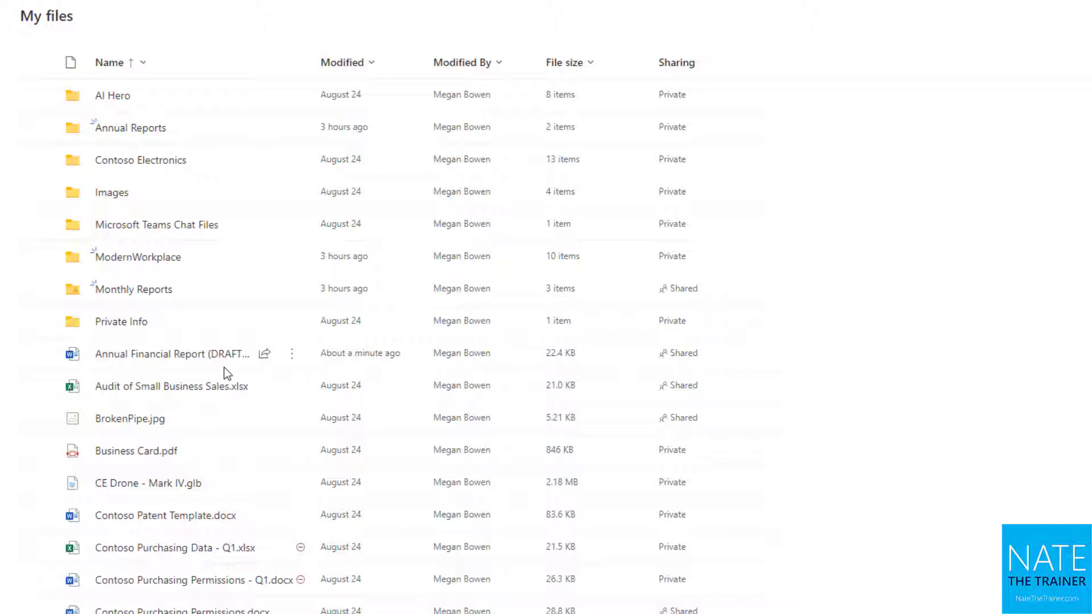
mouse_move(293, 362)
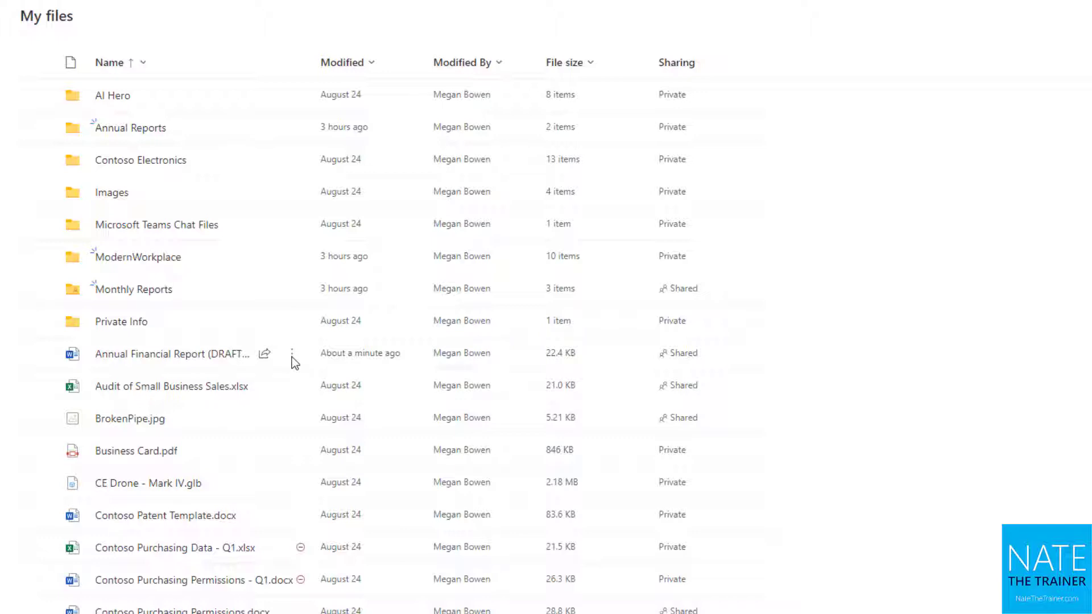
- Bring up the actions menu for 'Annual Financial Report (DRAFT).docx' in My files
left_click(292, 353)
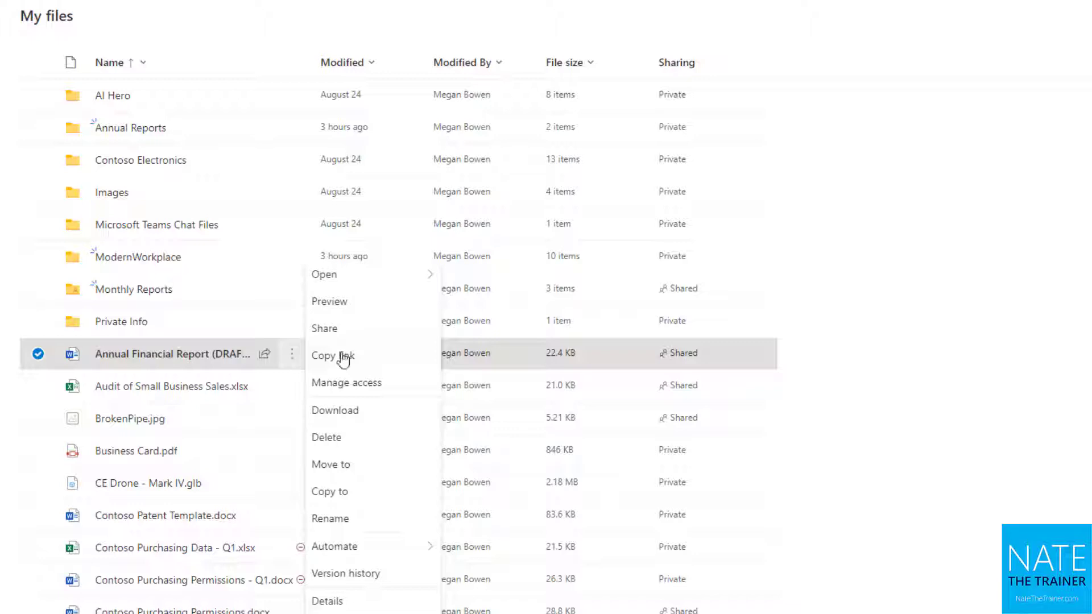
mouse_move(368, 579)
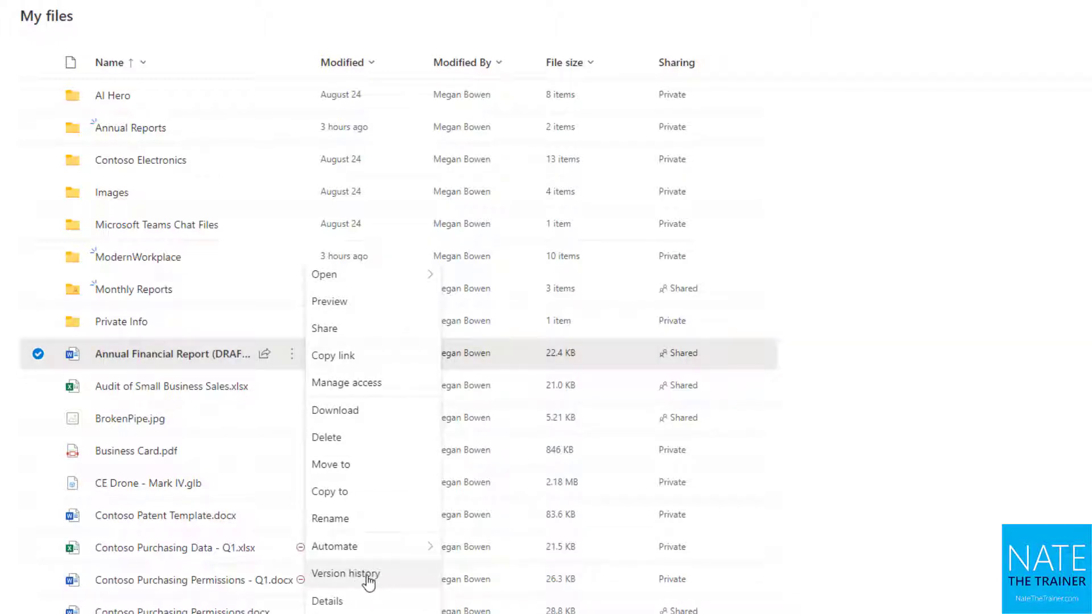
- From the report's version history, request version 1.0 (Aug 24) to open in Word, always allowing this site
left_click(345, 574)
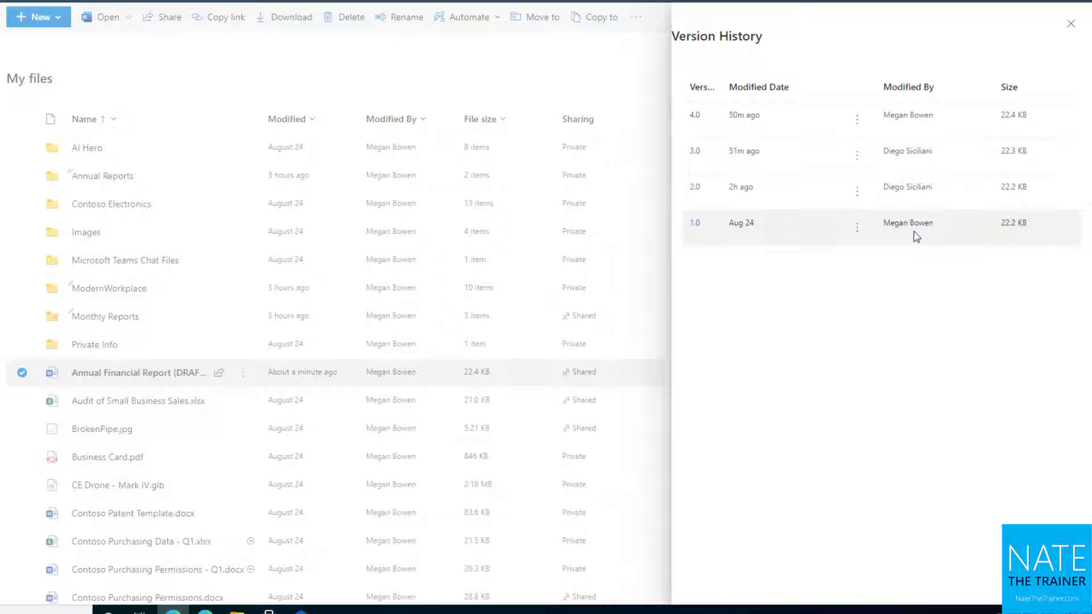
mouse_move(922, 151)
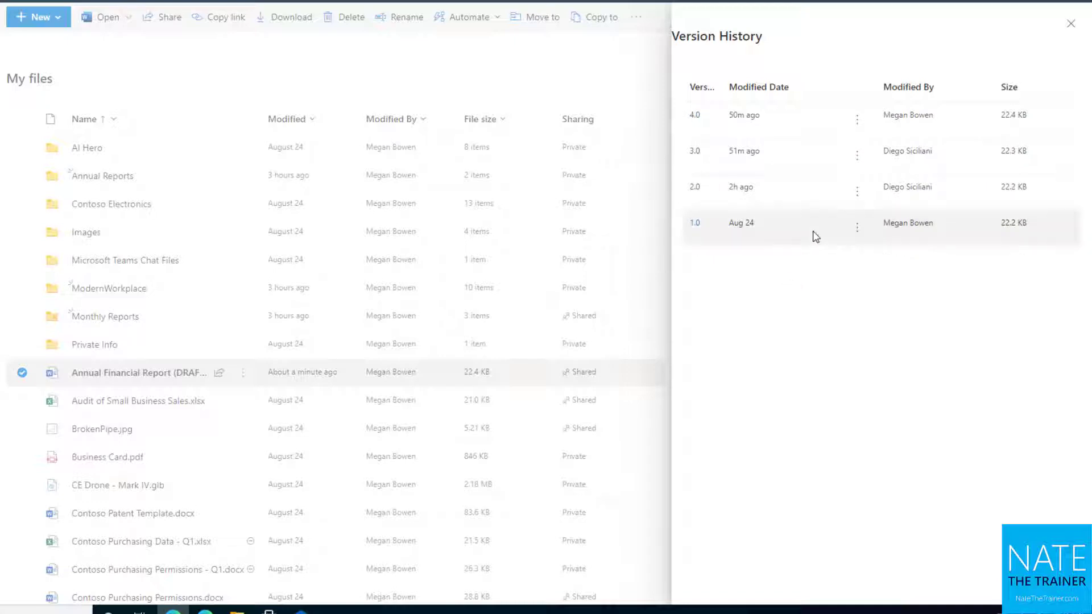
mouse_move(857, 236)
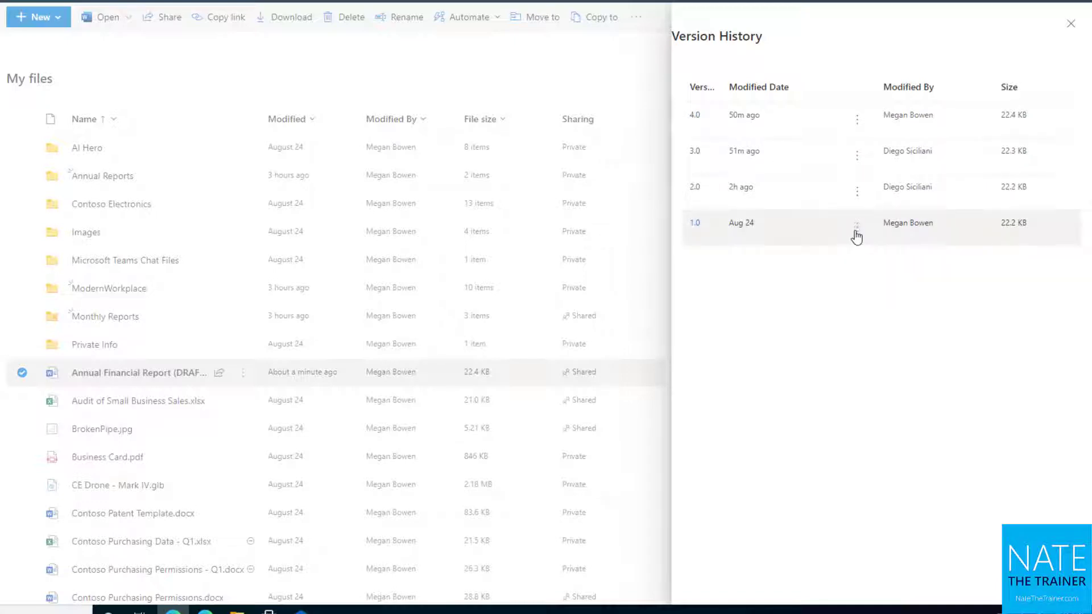
left_click(858, 223)
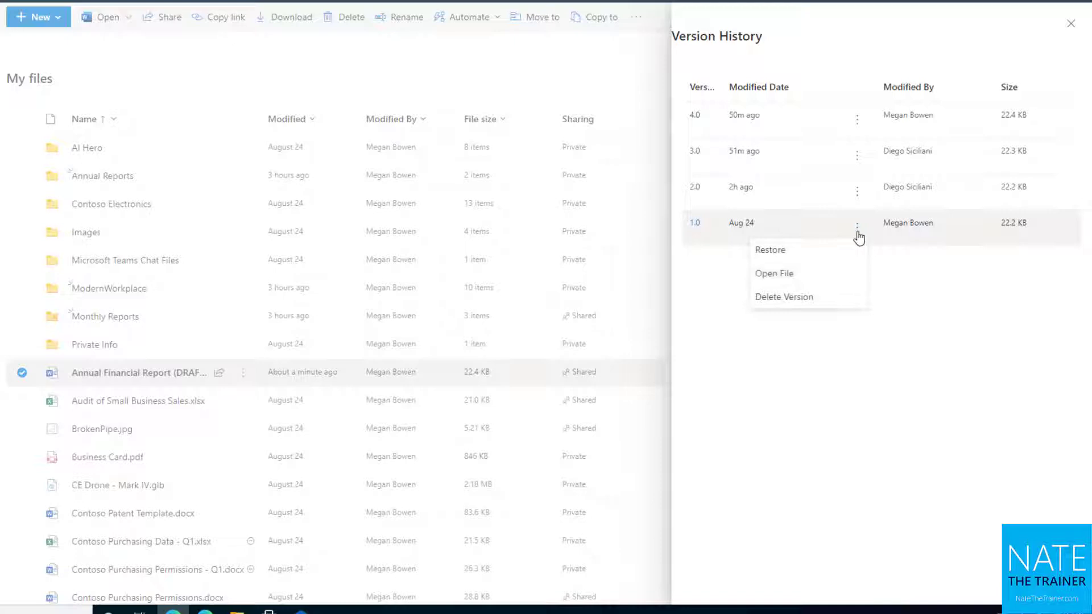
mouse_move(770, 249)
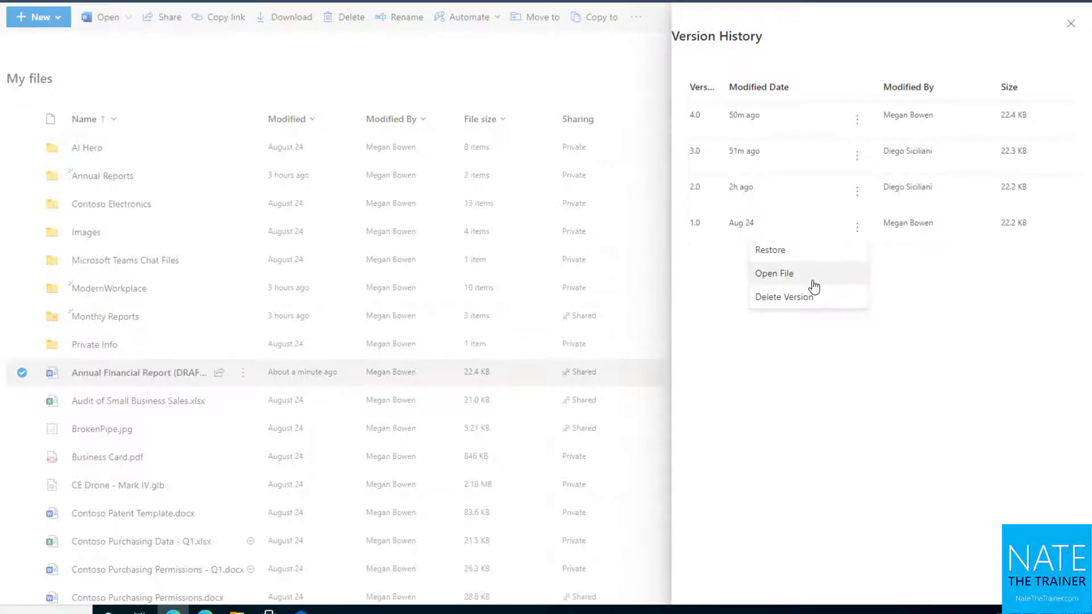
left_click(774, 273)
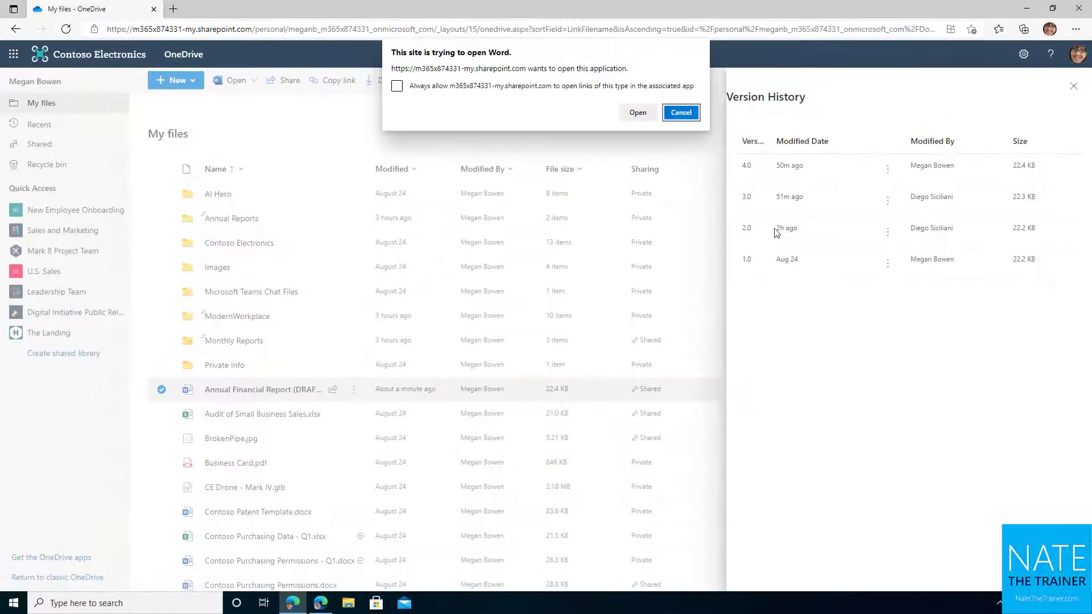
left_click(396, 86)
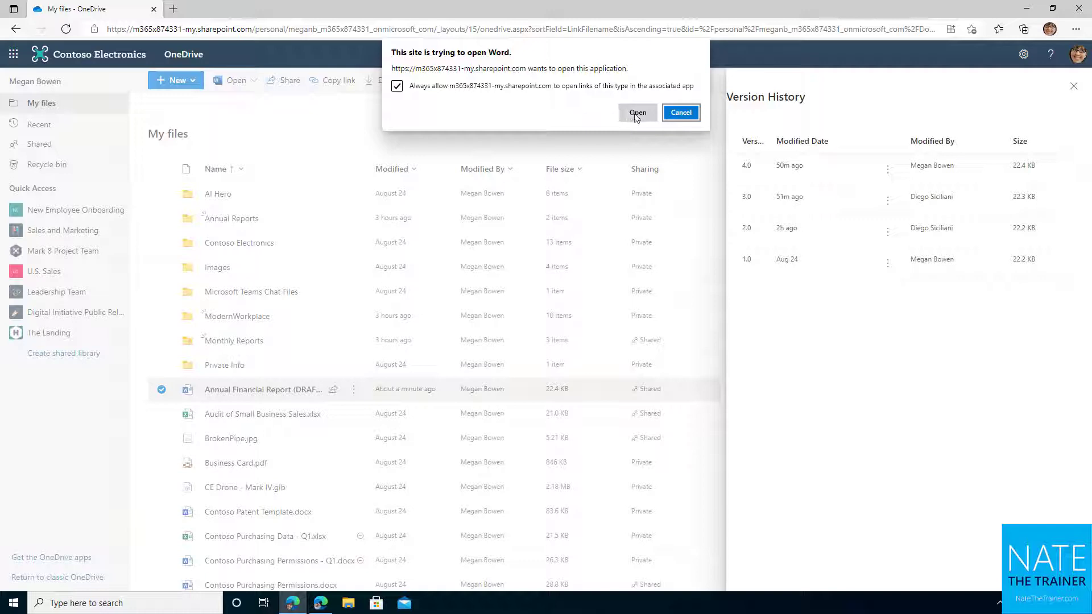
- Confirm the browser prompt so the Aug 24 backup opens read-only in Word, and look through it
left_click(681, 113)
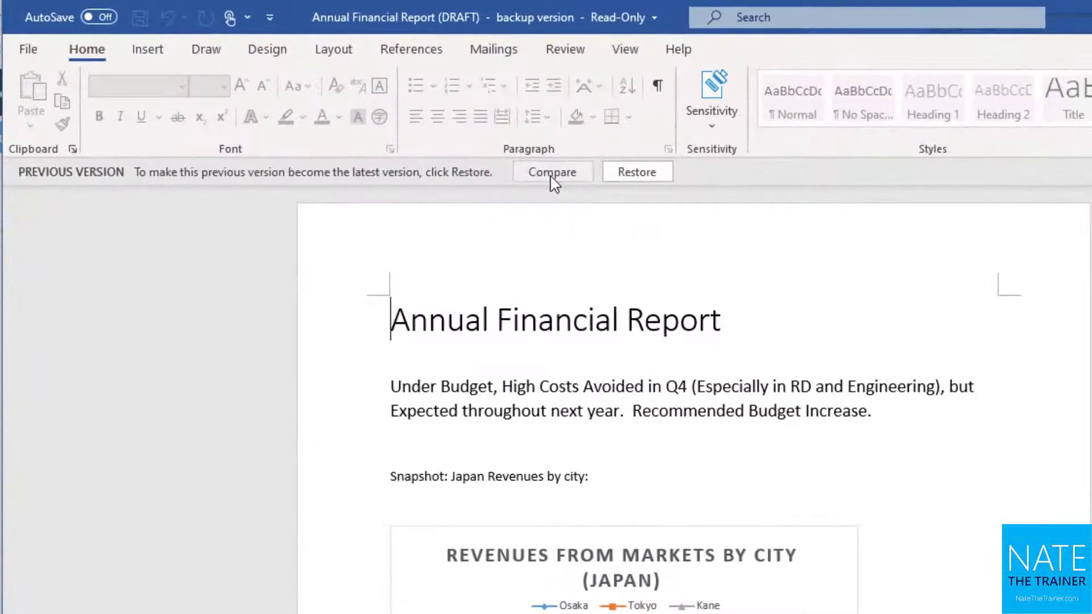
mouse_move(637, 172)
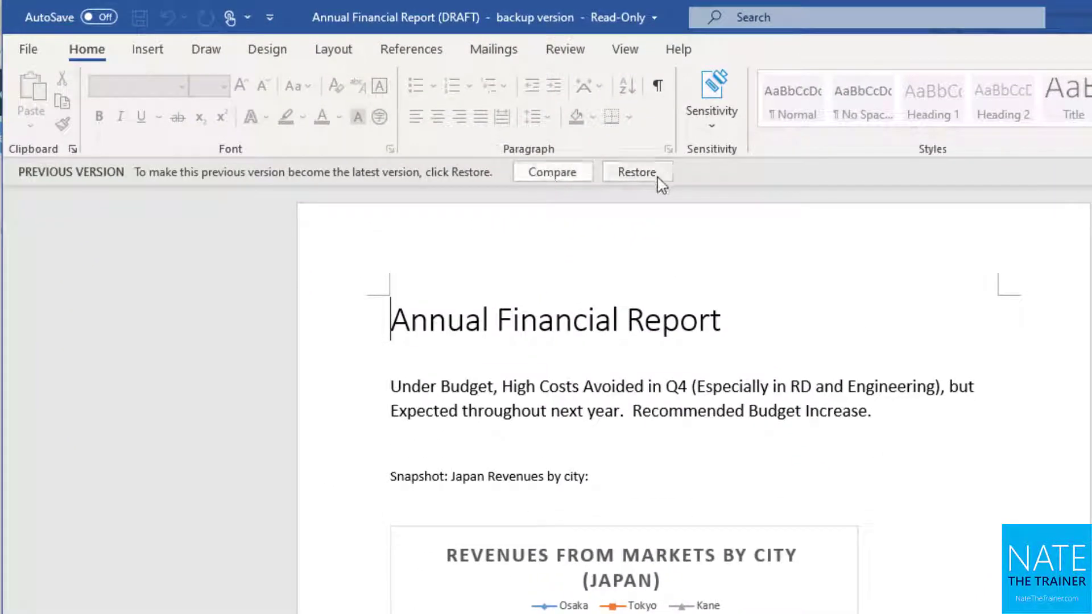
scroll("down", 3)
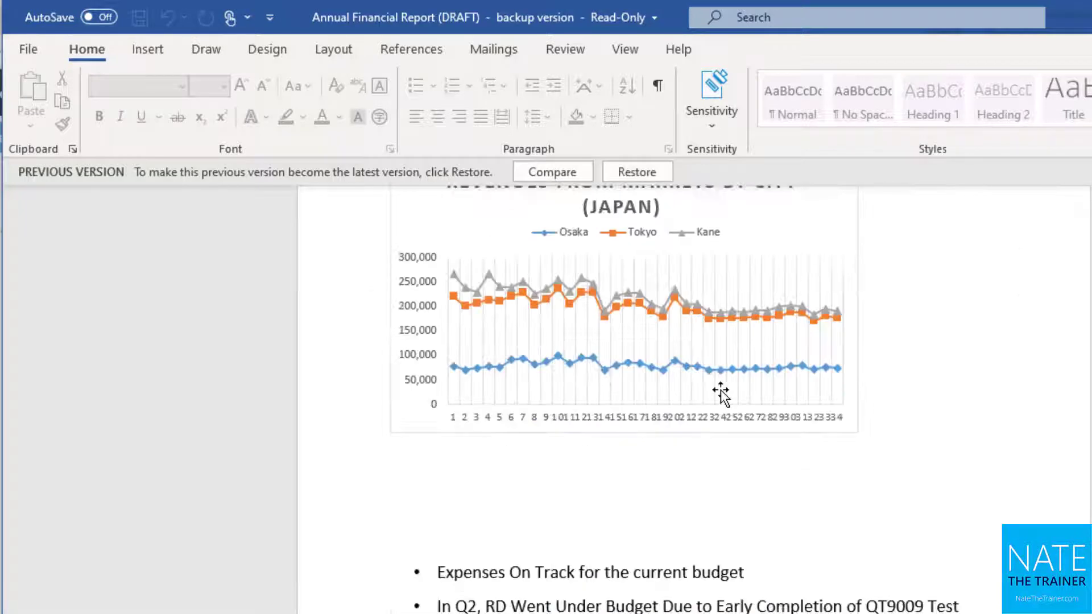
scroll("down", 3)
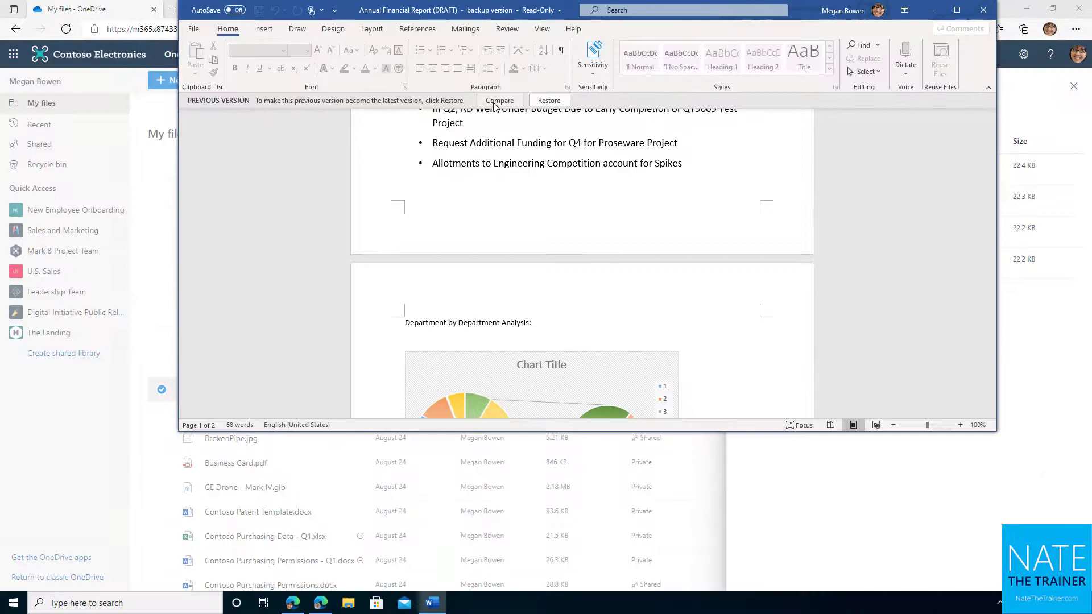
- Compare the backup with the current draft, review the 5 revisions full-screen, then close the comparison
left_click(499, 100)
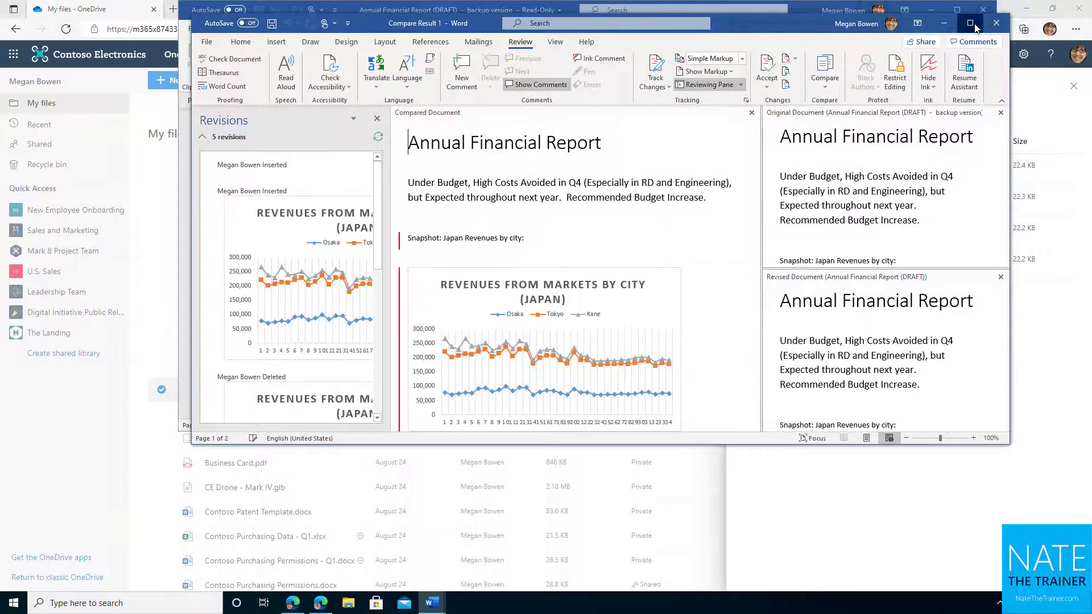
left_click(971, 23)
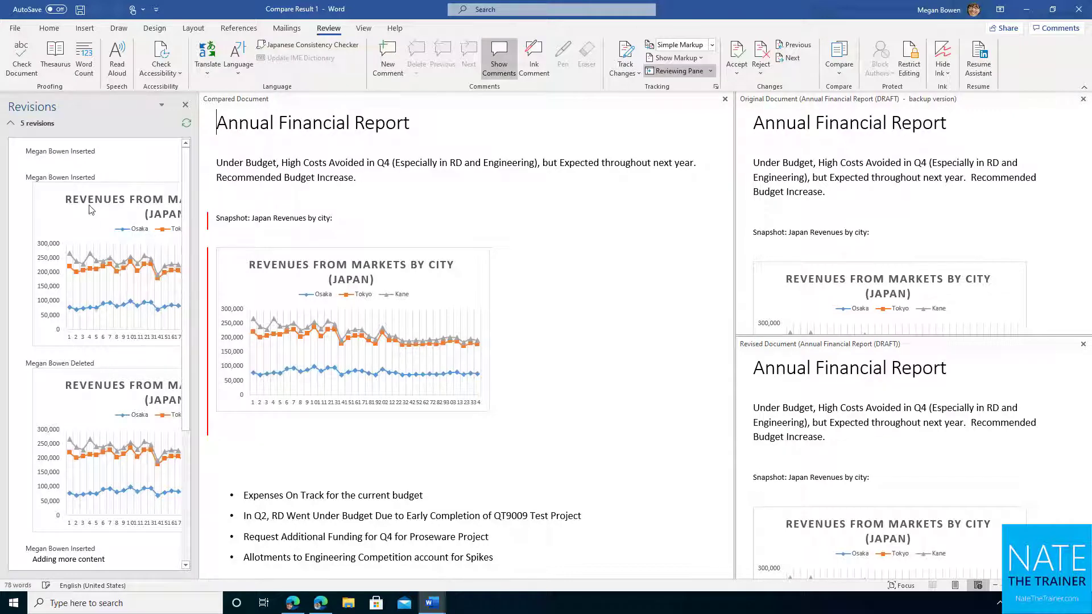
mouse_move(108, 247)
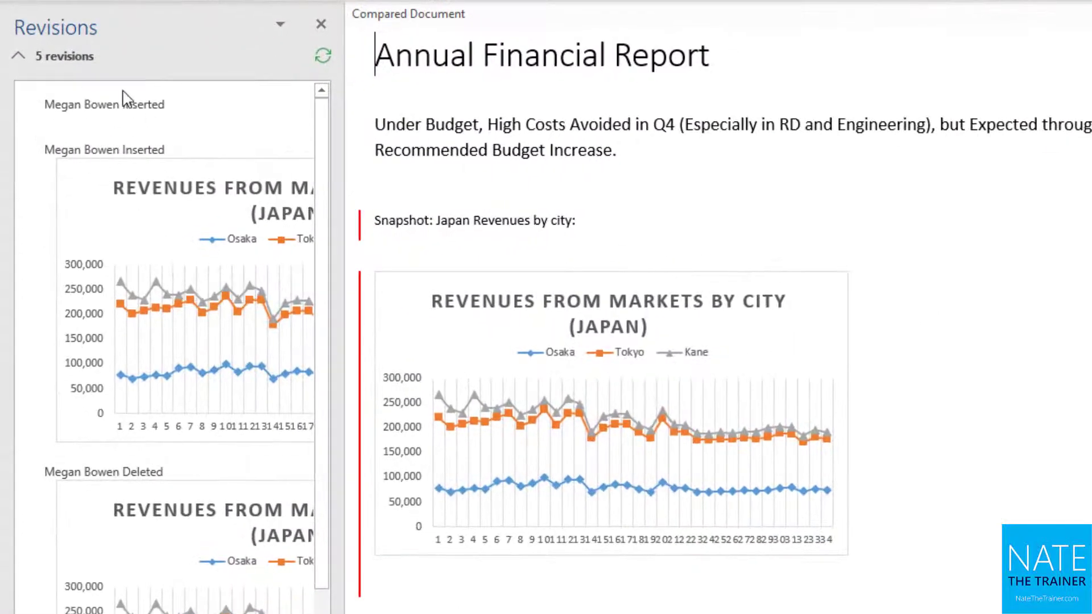
mouse_move(147, 262)
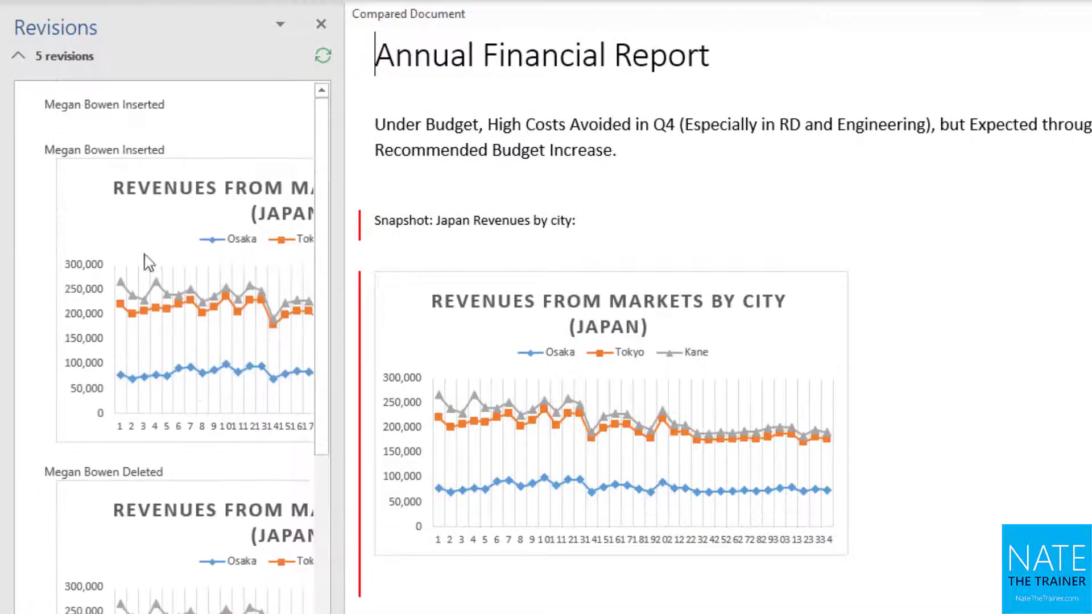
scroll("down", 3)
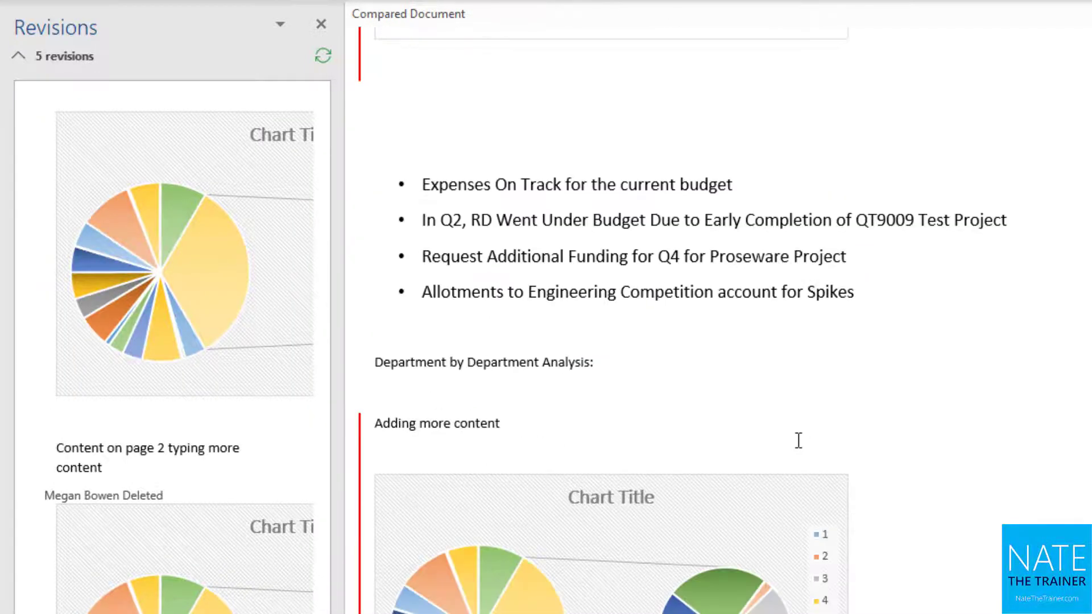
left_click(321, 23)
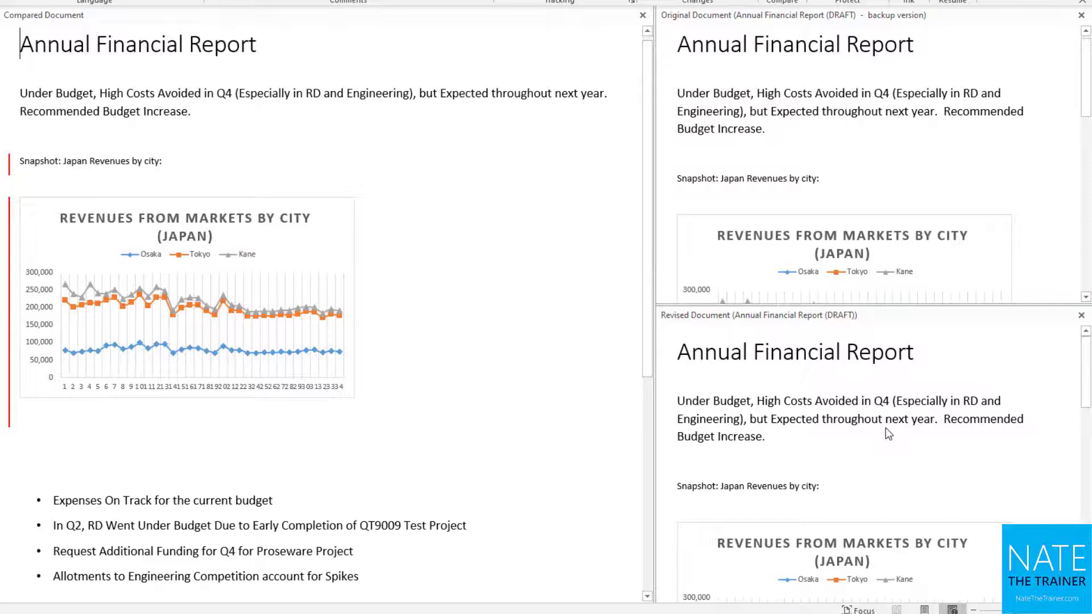
scroll("down", 3)
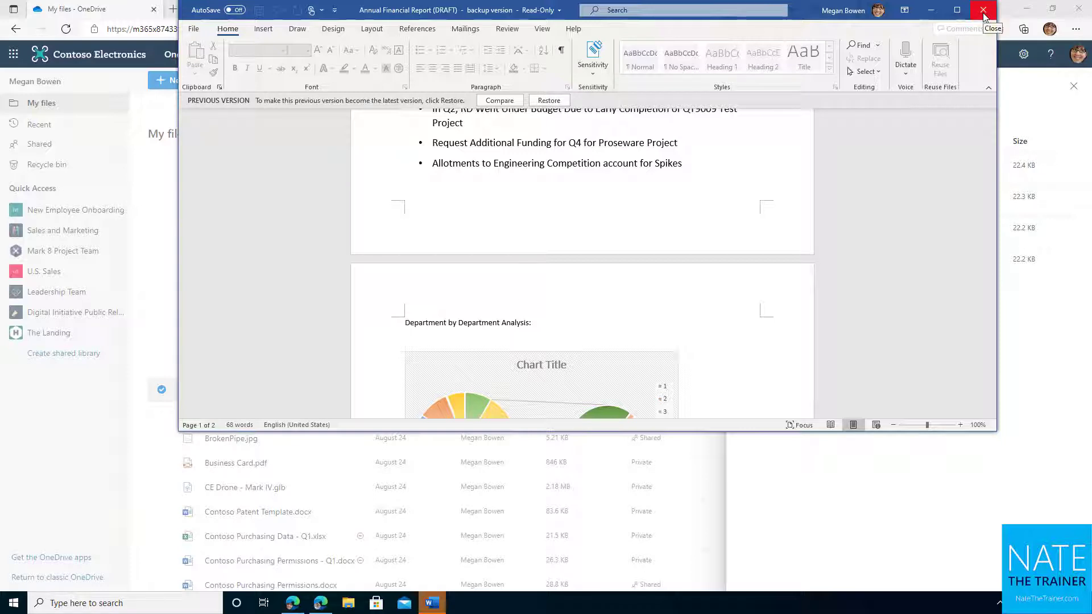
- Close the backup in Word and restore the August 24 version from the Version History pane, creating version 5.0
left_click(983, 15)
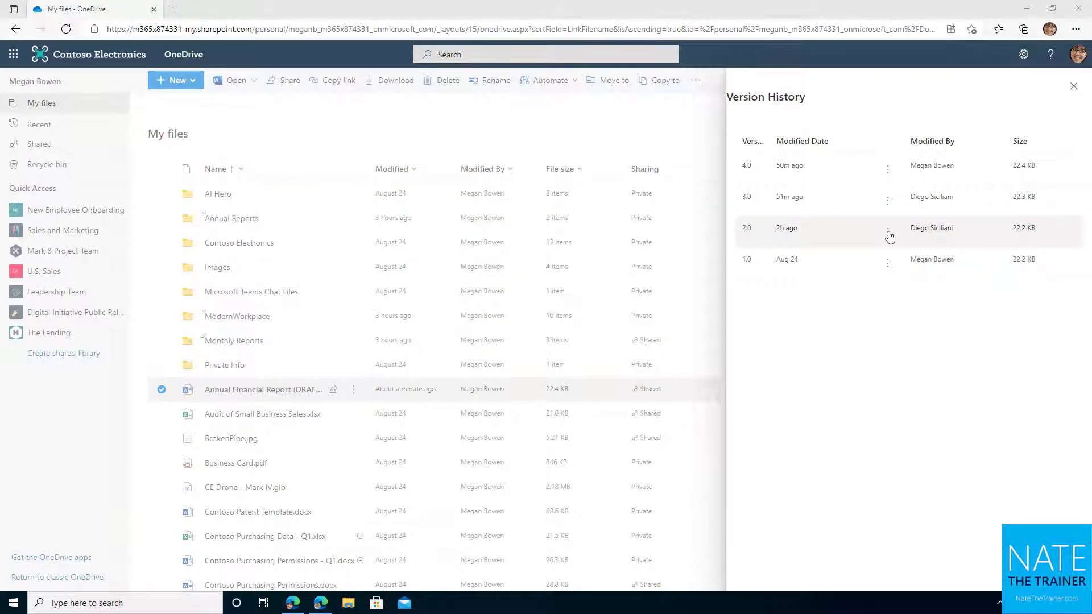
left_click(889, 228)
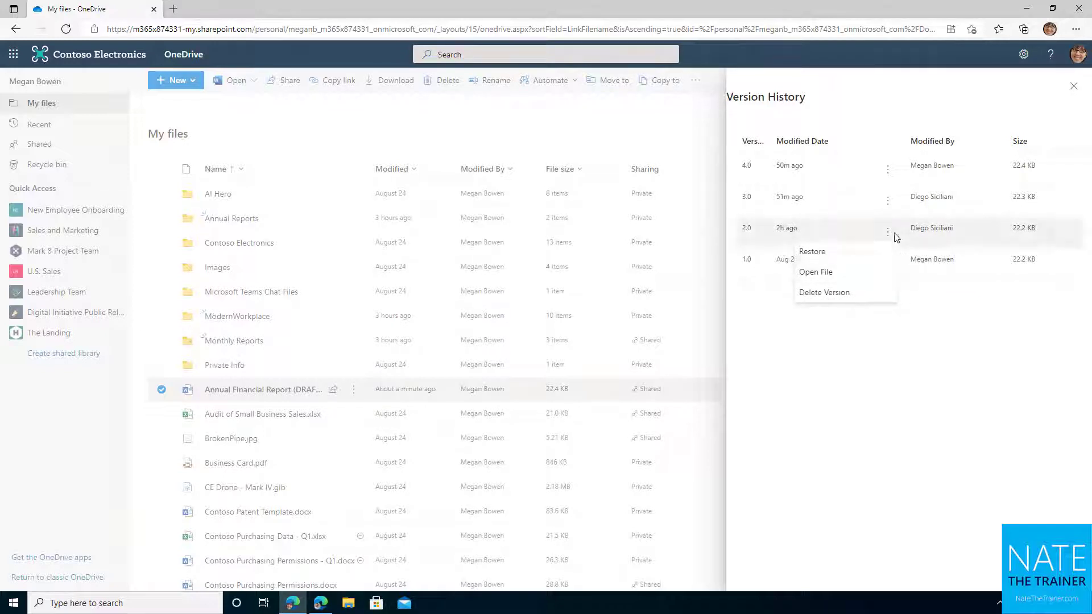
mouse_move(888, 240)
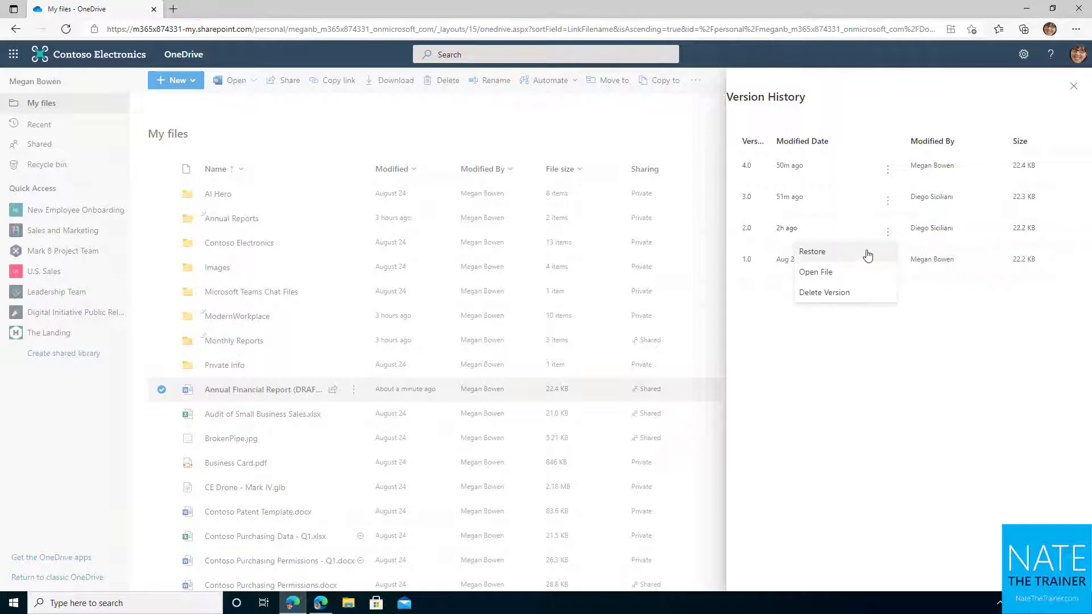
left_click(811, 252)
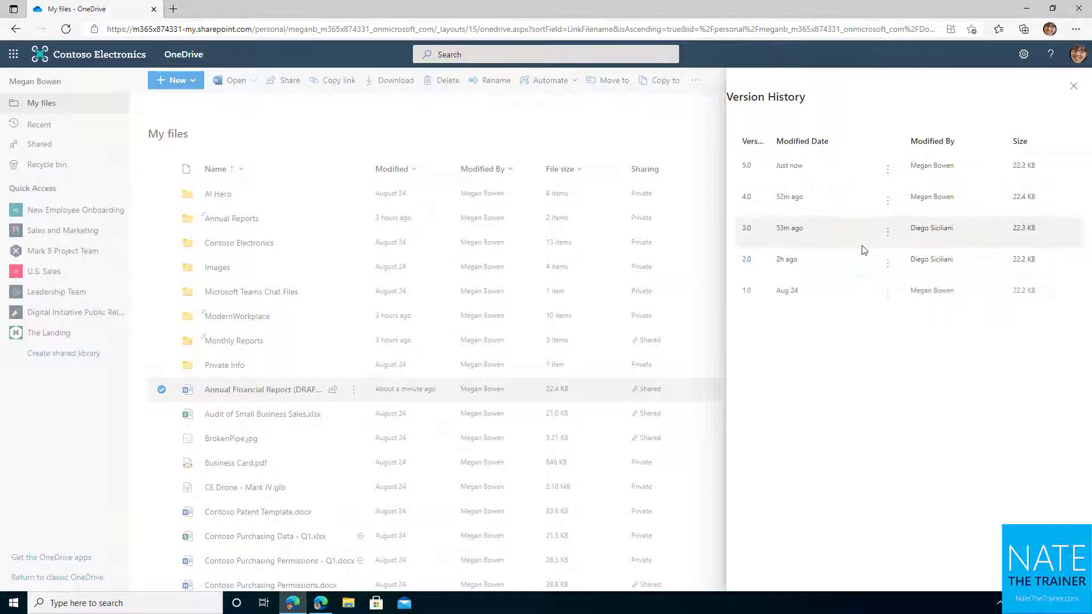
mouse_move(843, 259)
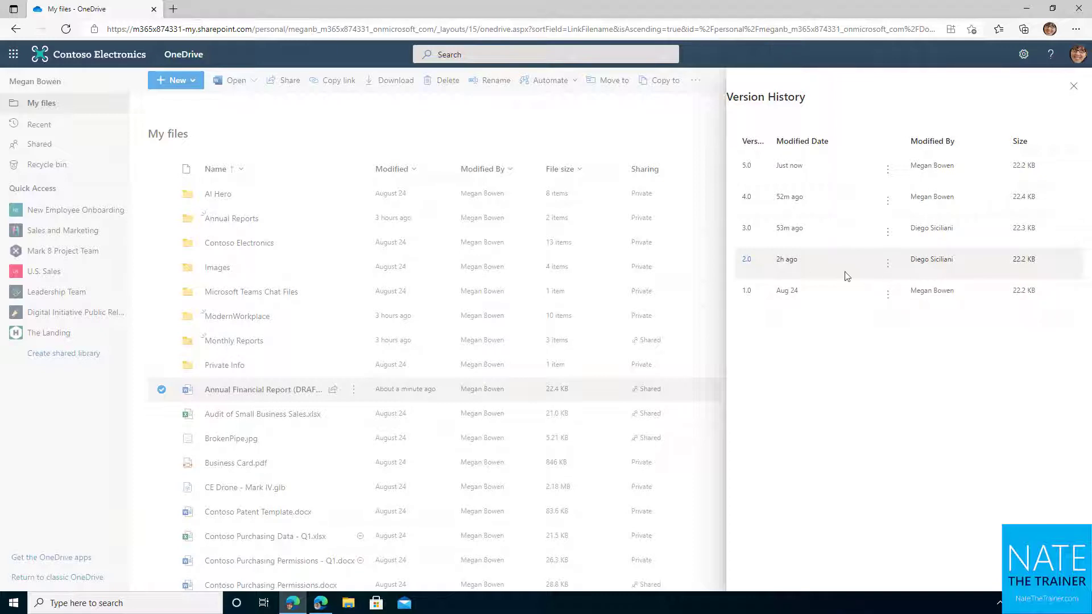
mouse_move(838, 263)
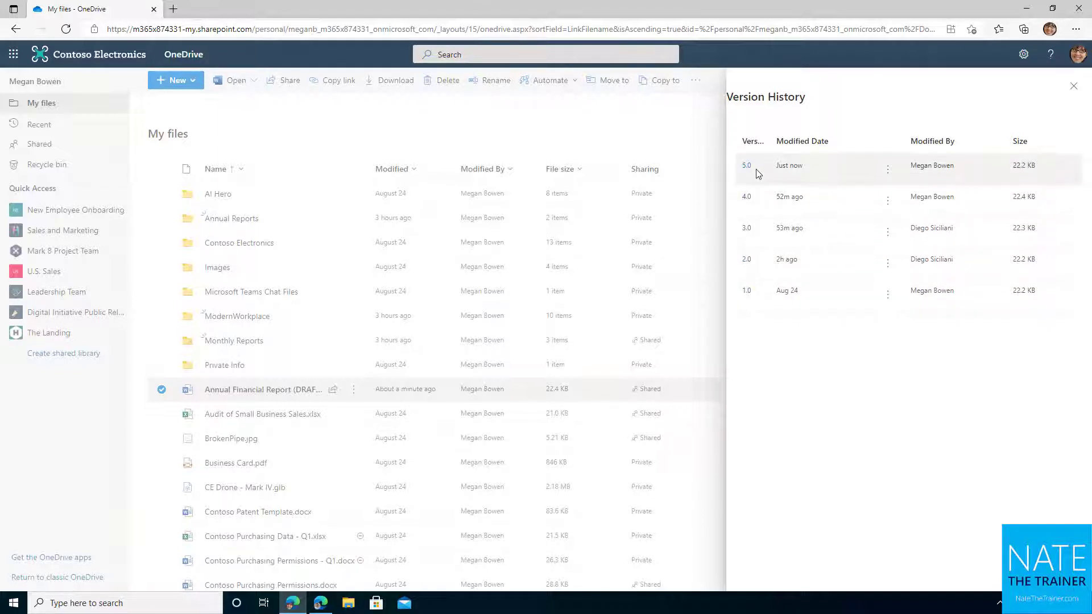
mouse_move(762, 272)
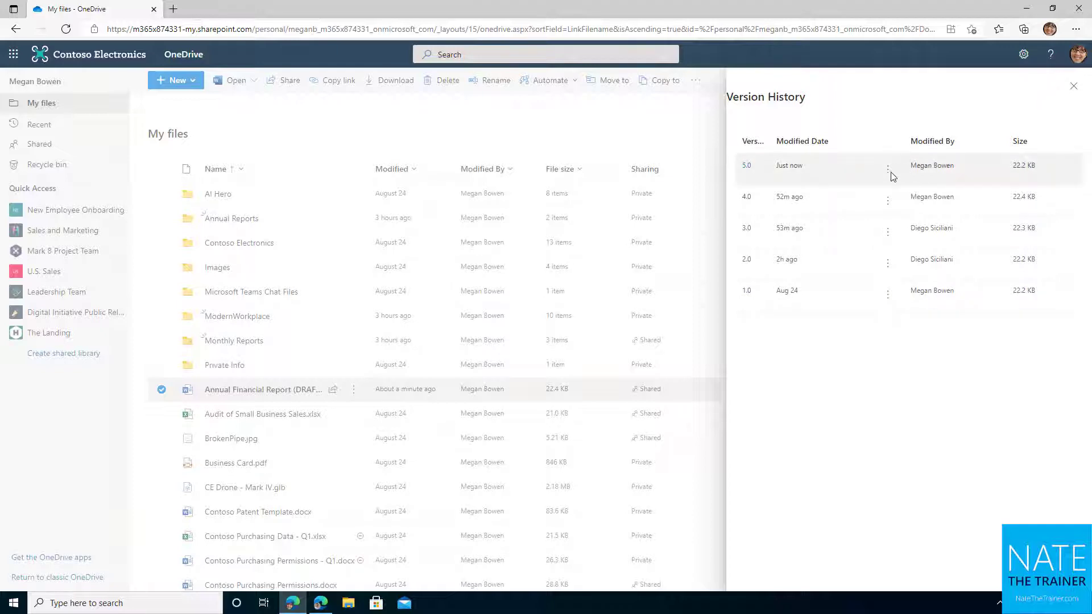
mouse_move(1085, 95)
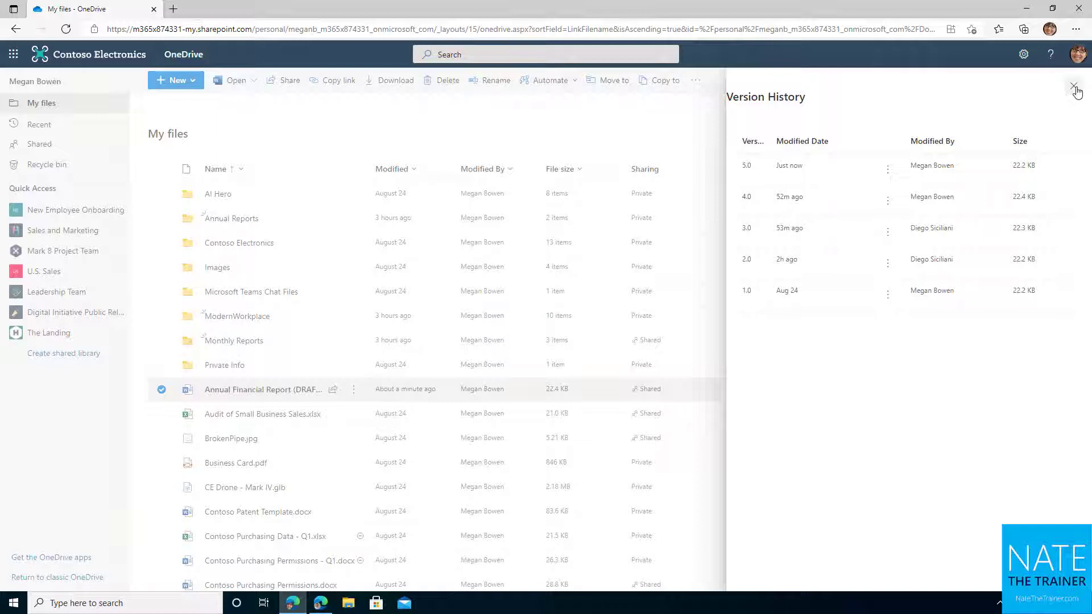
- Close the Version History pane and open the restored draft in Word for the web
left_click(1075, 87)
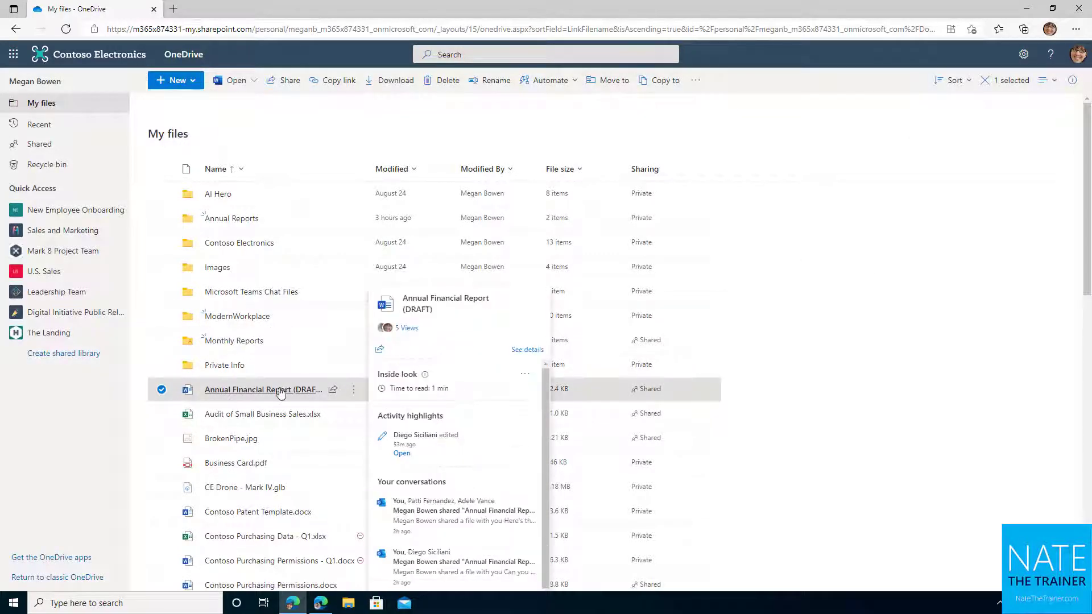
left_click(263, 389)
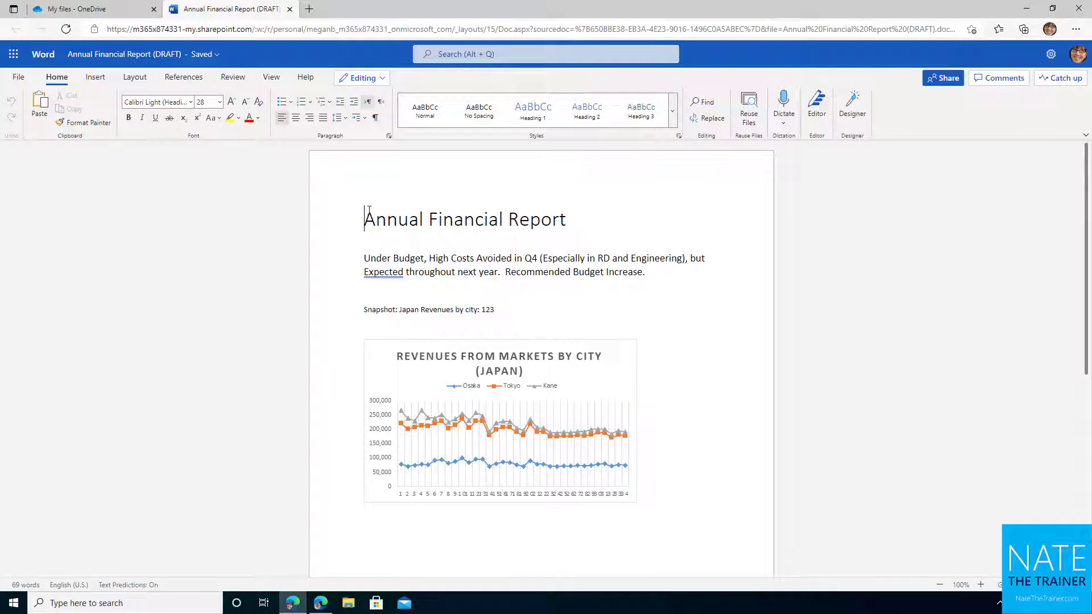
mouse_move(146, 60)
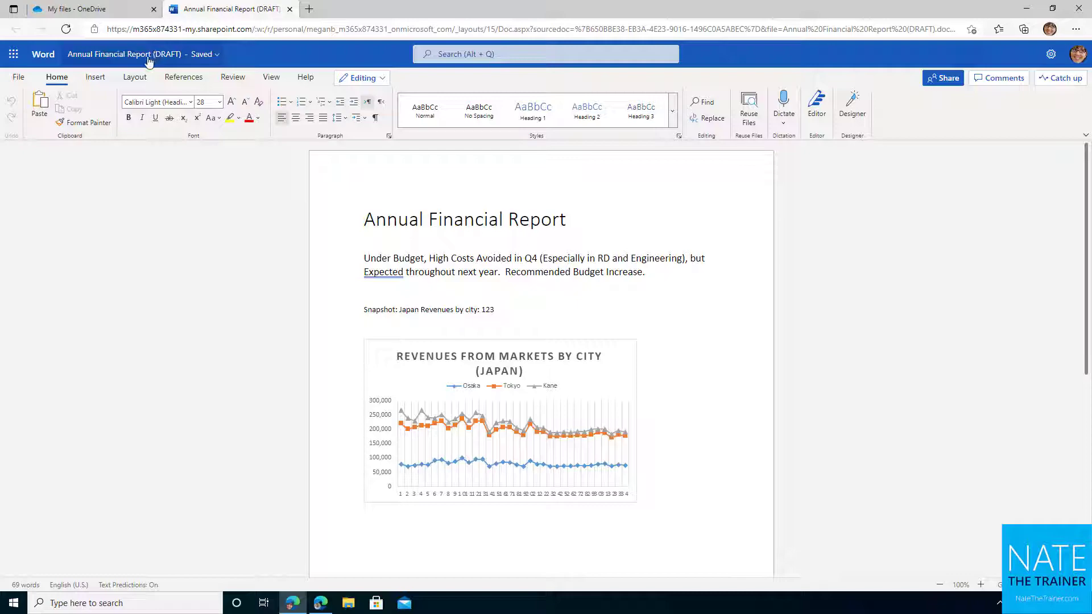
- Show the document's version history from the title's file details and expand both version groups
left_click(142, 54)
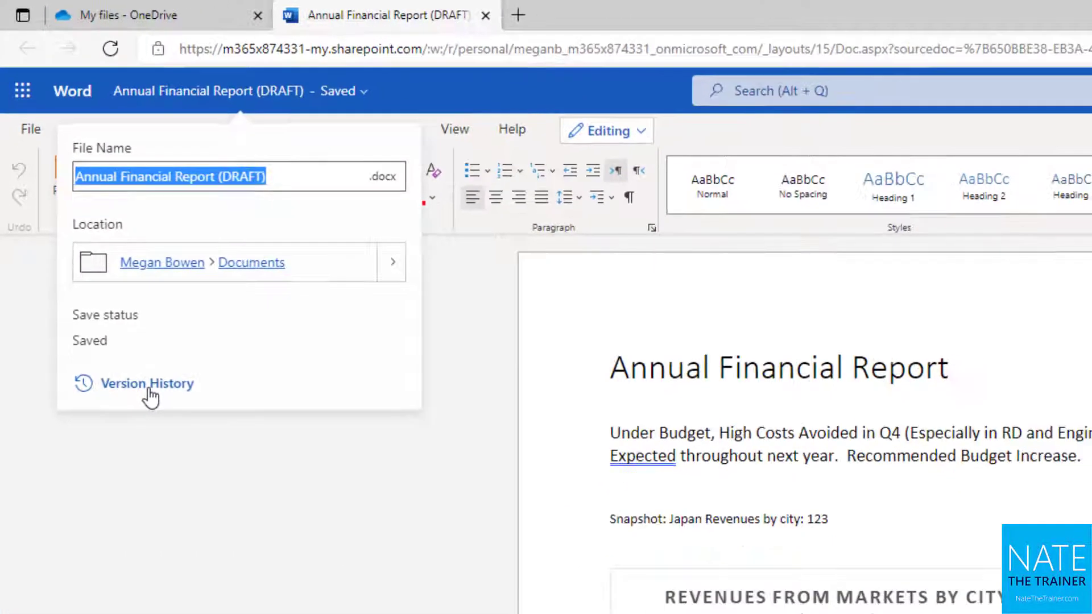
left_click(147, 383)
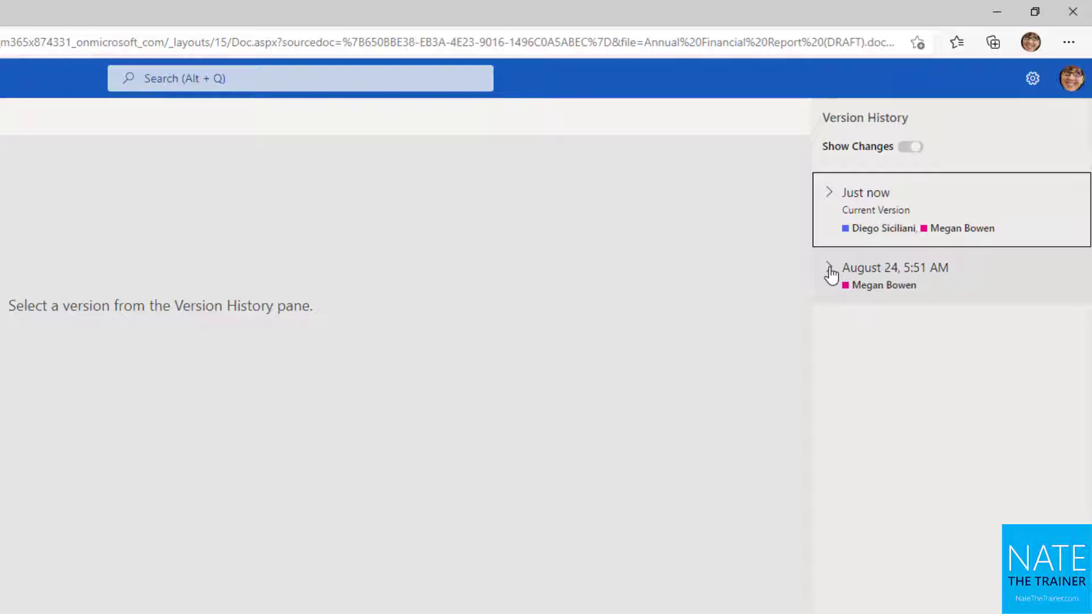
left_click(829, 267)
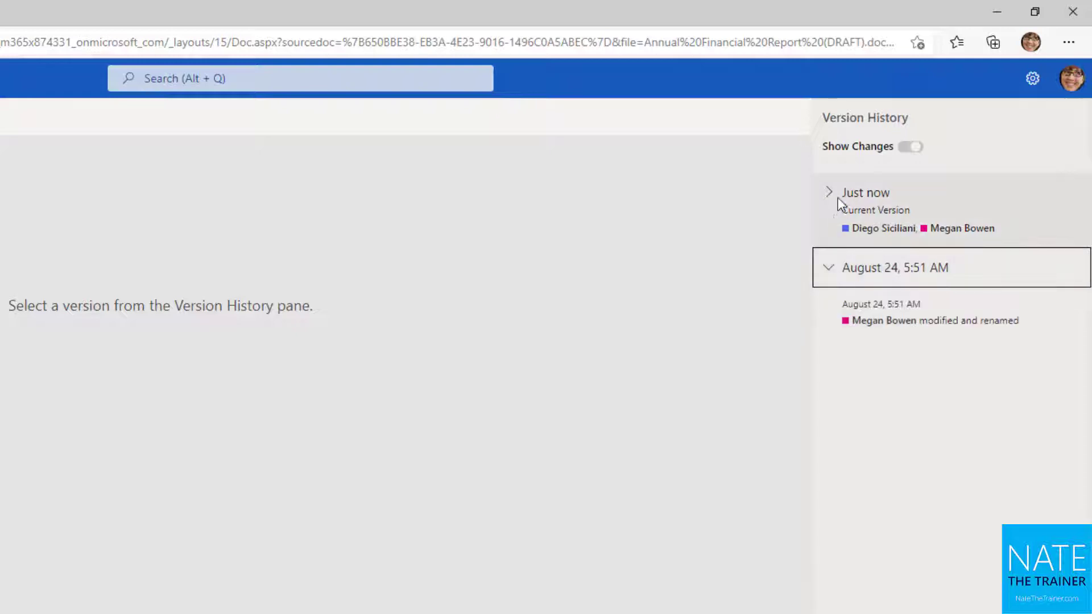
left_click(828, 192)
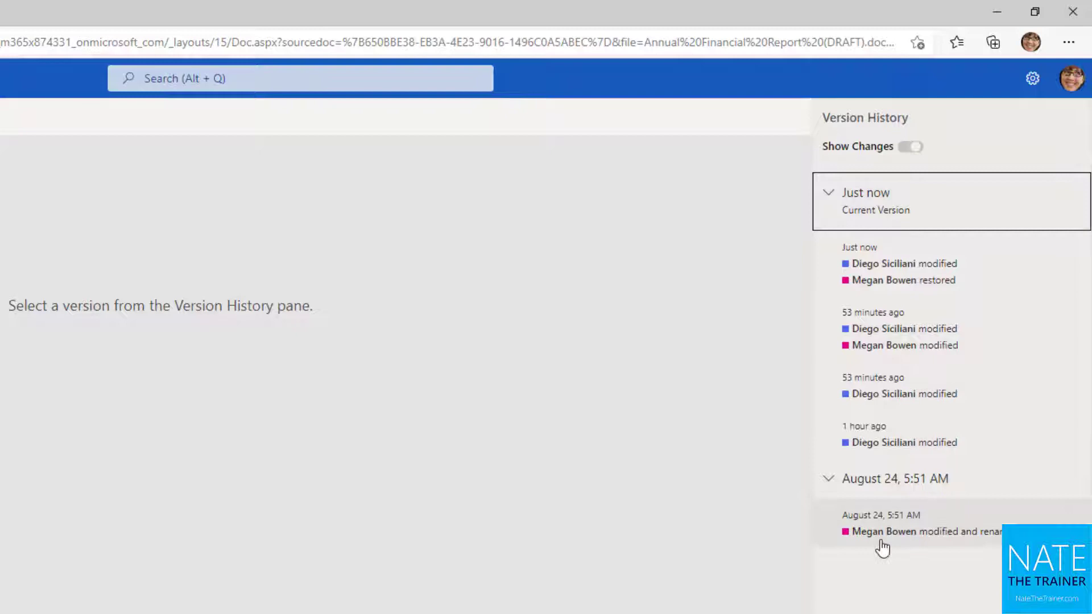
- Preview the August 24 original, the 1-hour-ago and both 53-minutes-ago versions
left_click(927, 532)
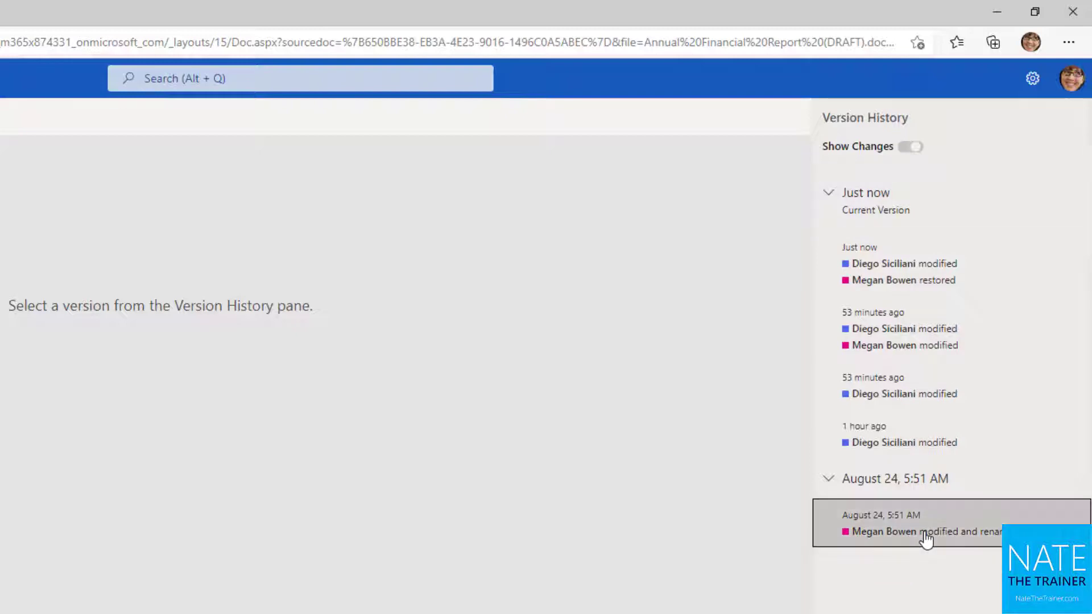
left_click(905, 524)
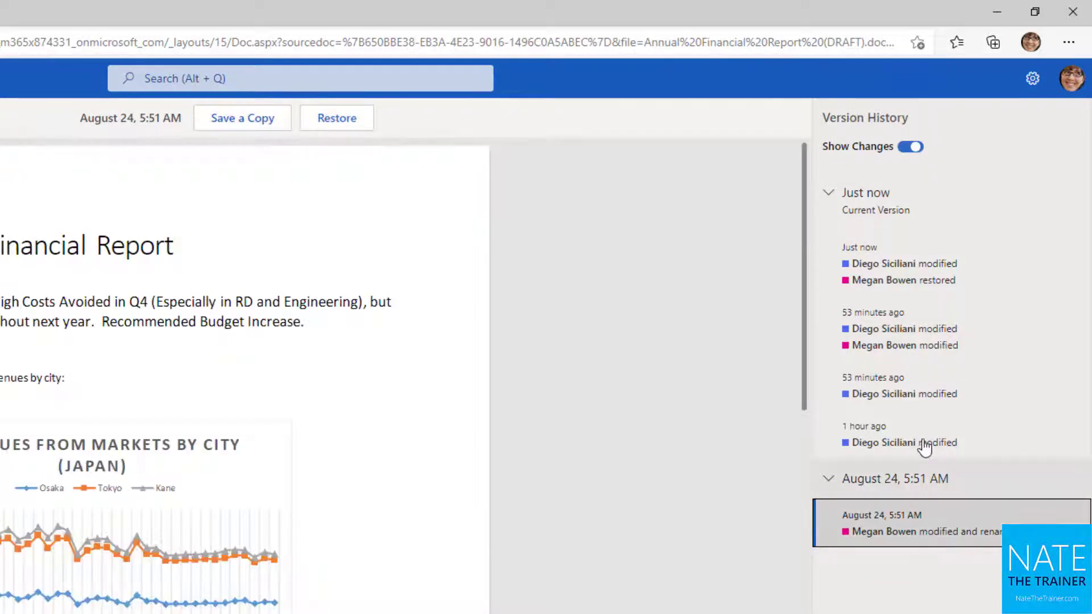
left_click(899, 442)
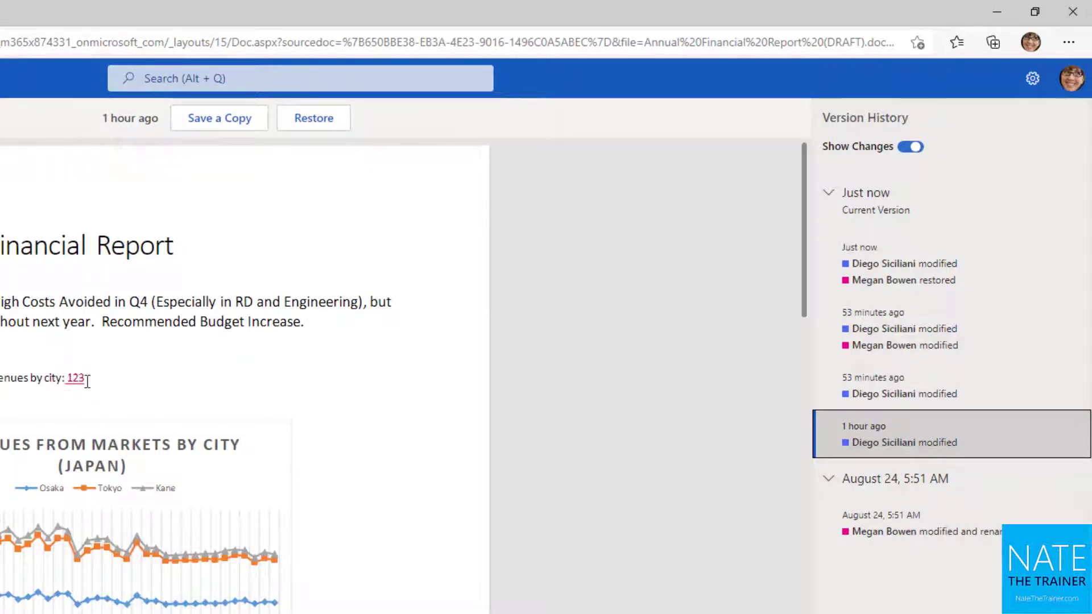
left_click(899, 385)
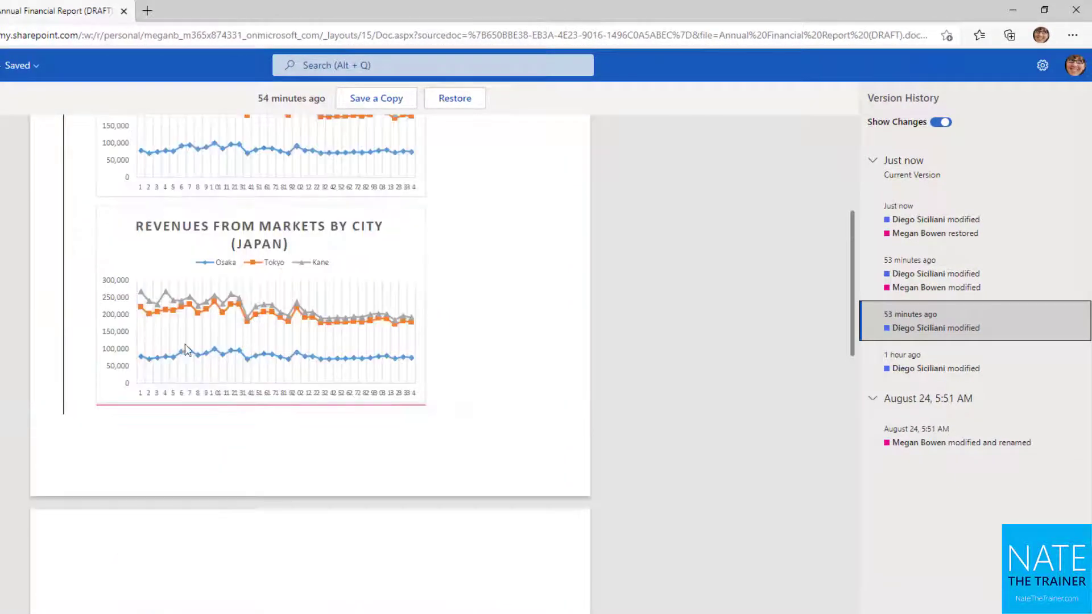
left_click(974, 273)
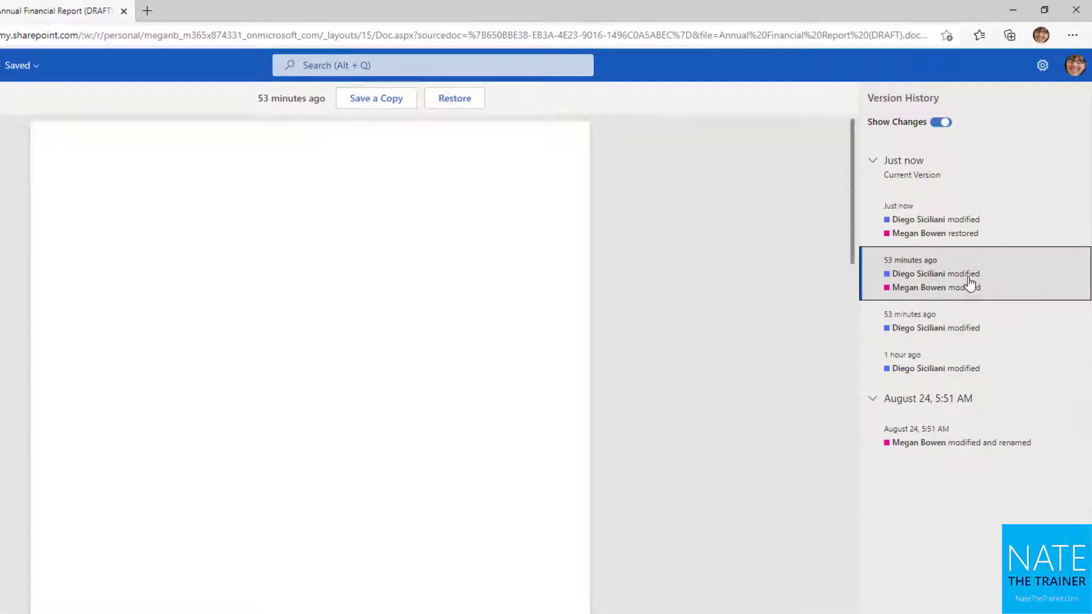
left_click(934, 273)
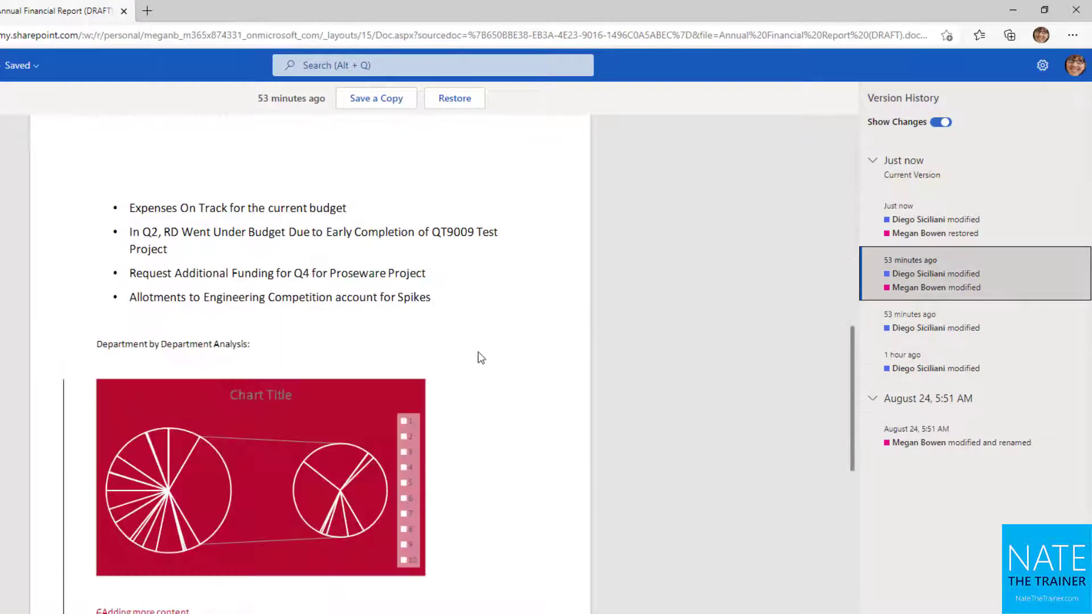
scroll("down", 3)
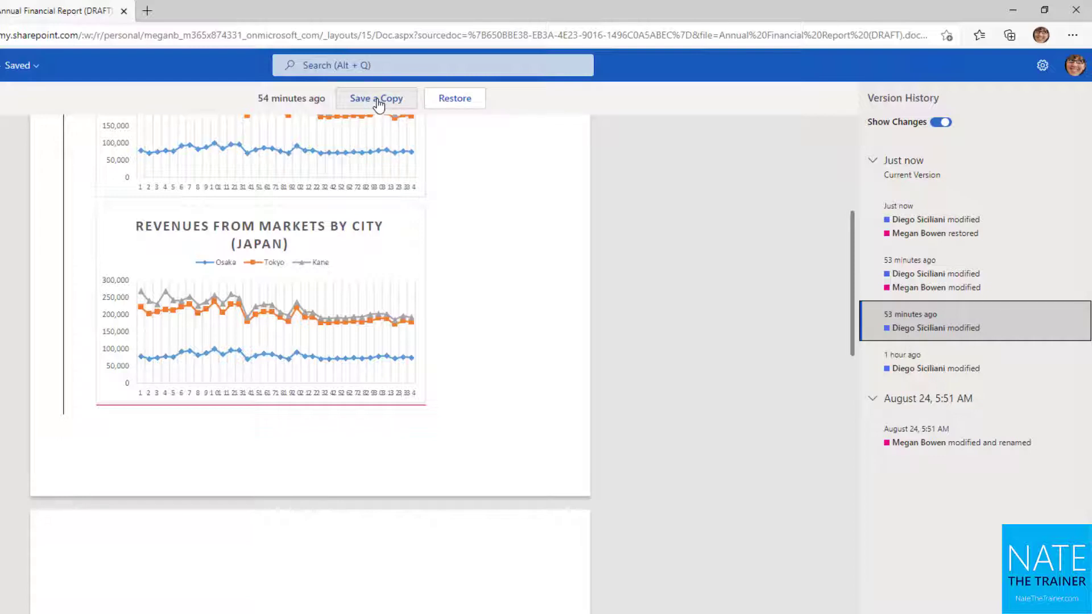
mouse_move(473, 166)
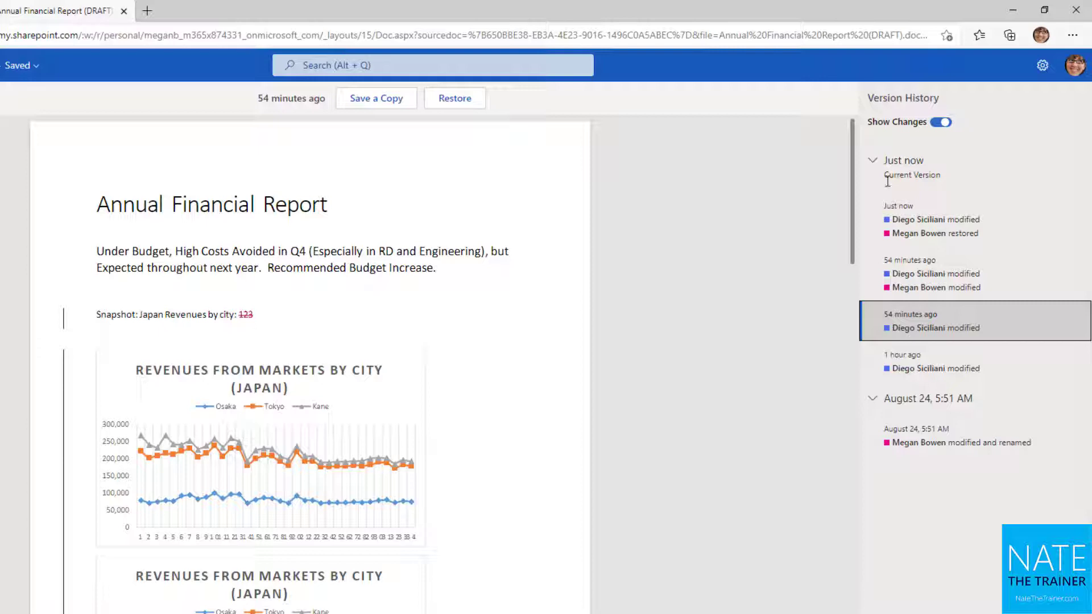
- Toggle Show Changes off and on in the preview, then return to editing the current document
left_click(940, 122)
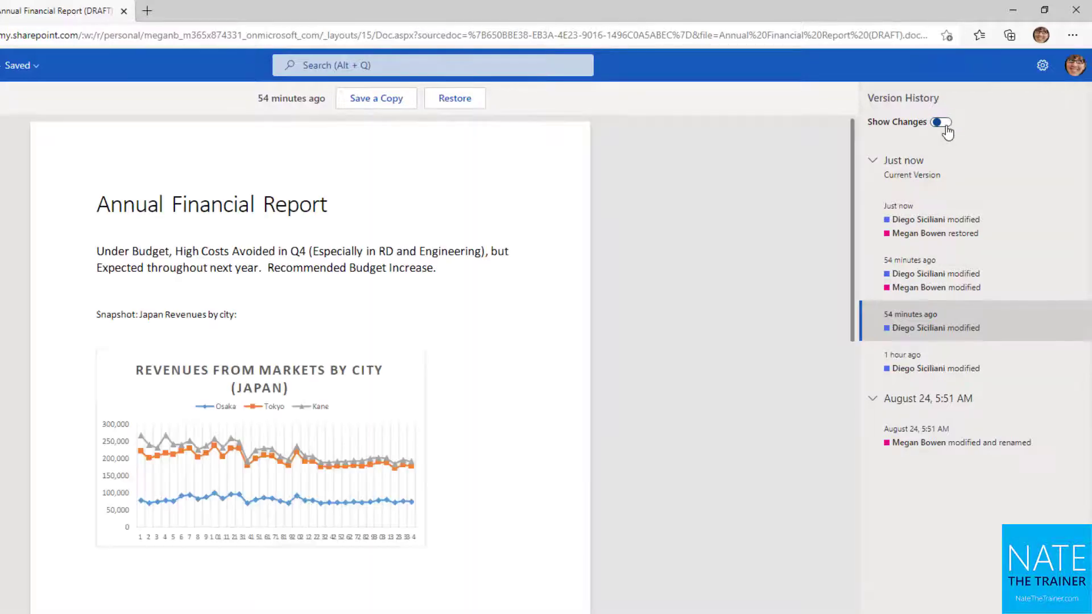
left_click(940, 122)
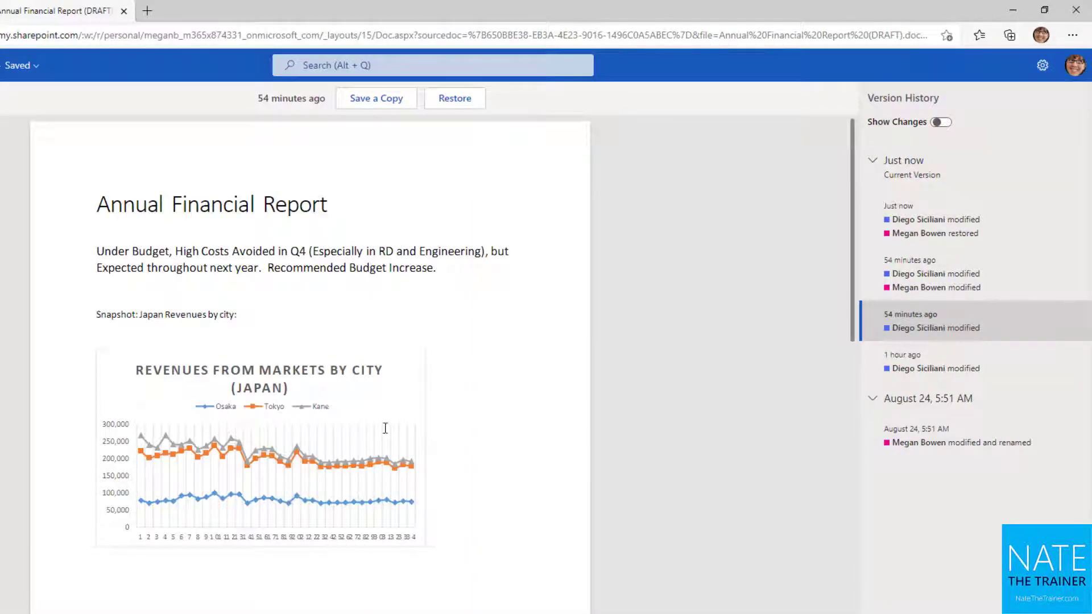
scroll("down", 3)
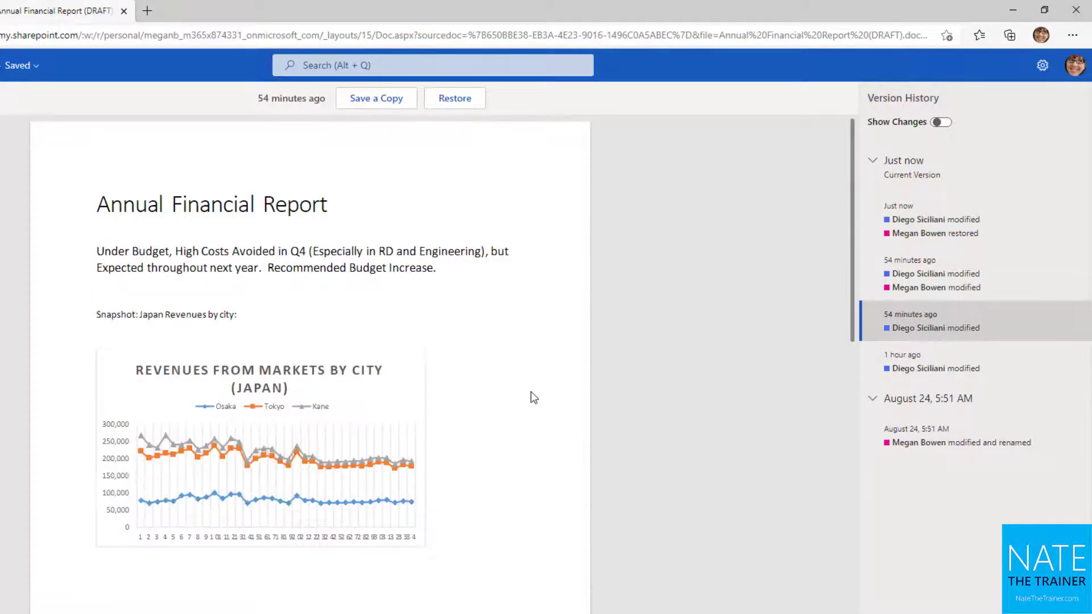
left_click(941, 121)
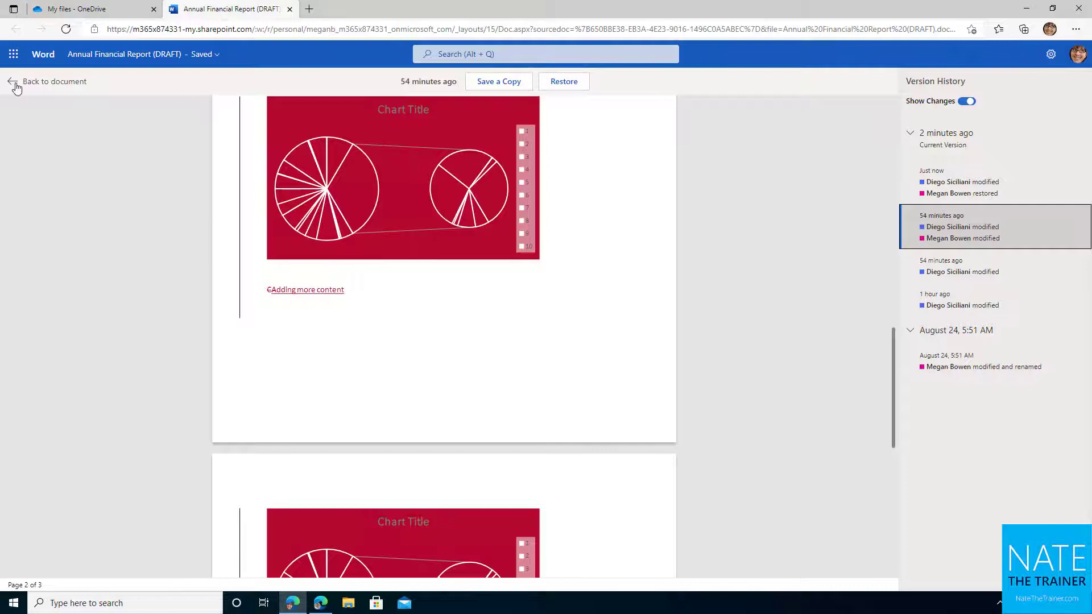
left_click(54, 82)
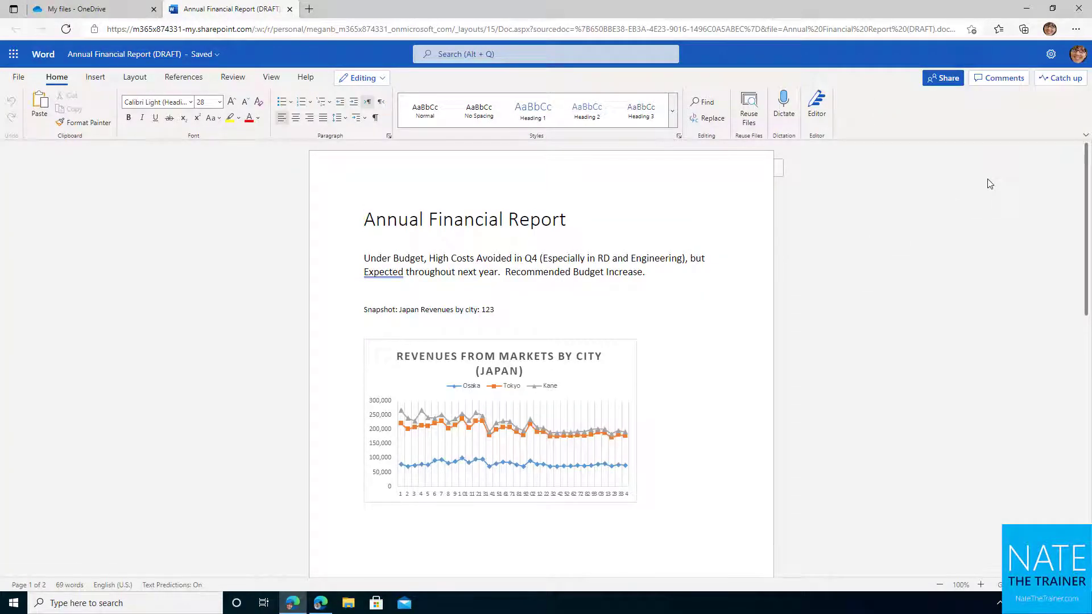
mouse_move(1026, 116)
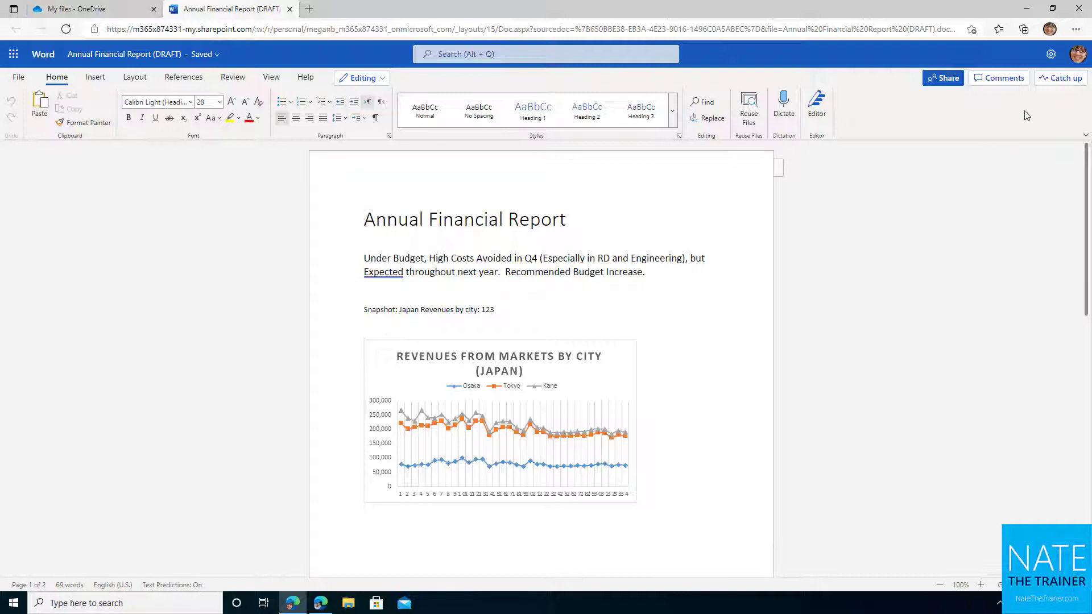
- Check Catch up for collaborator activity (nothing new), then switch to the other account's tab
left_click(1061, 77)
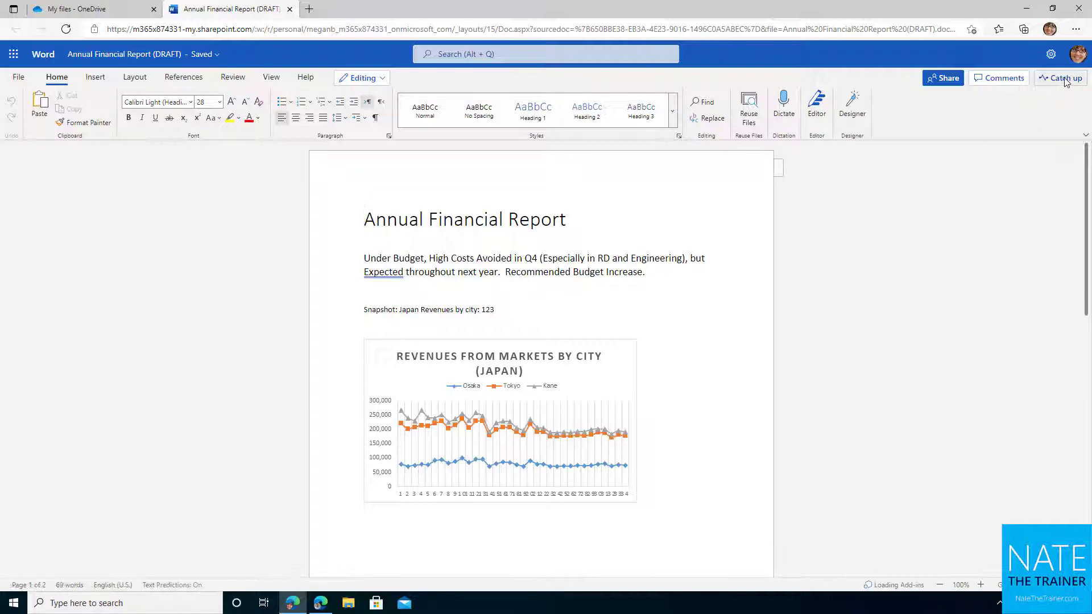
left_click(1062, 77)
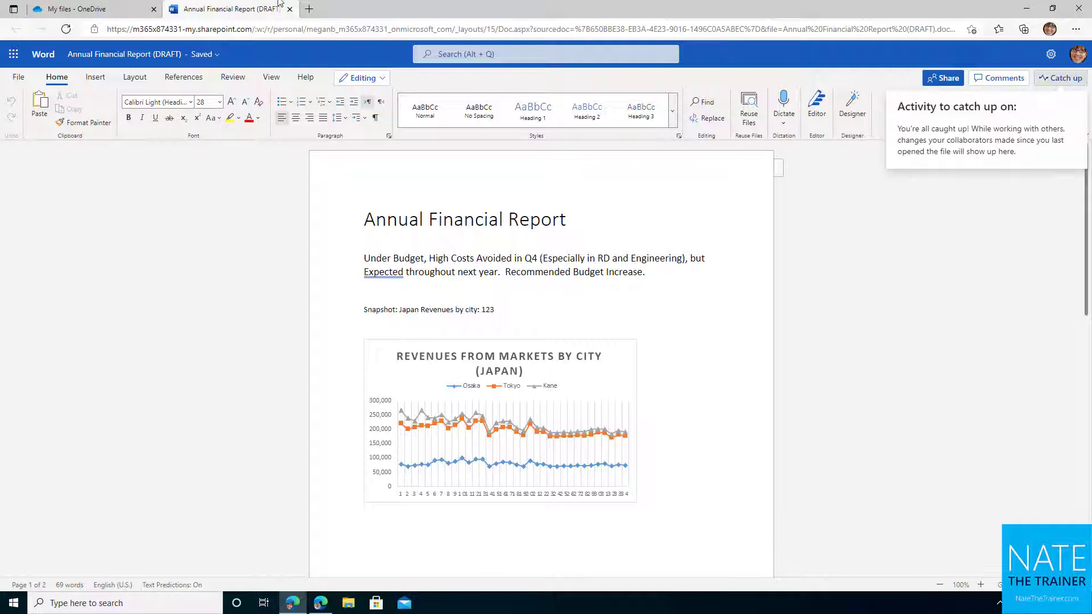
left_click(91, 8)
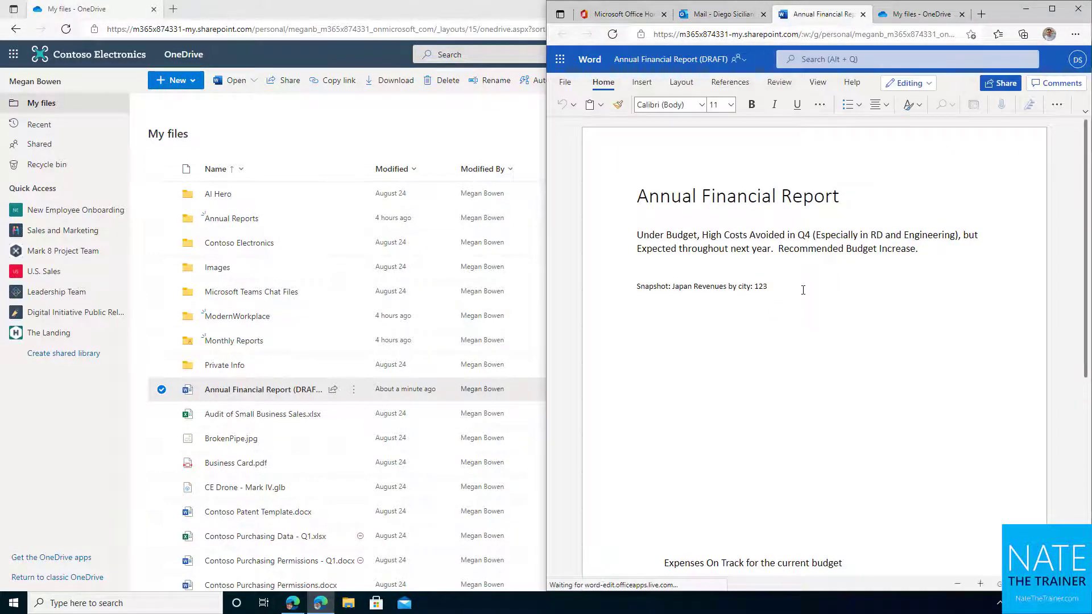
- As the collaborator, add the lines 'Some new changes' and 'Testing catch-up', then reopen the draft from My files
type("Some new changes")
type("Testing")
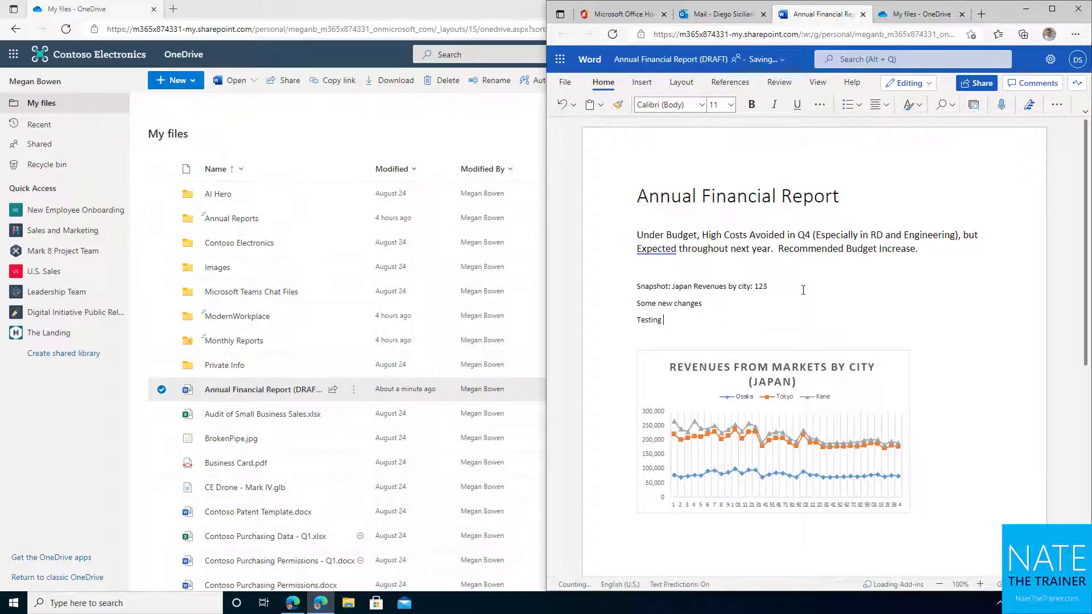
type("catch-up")
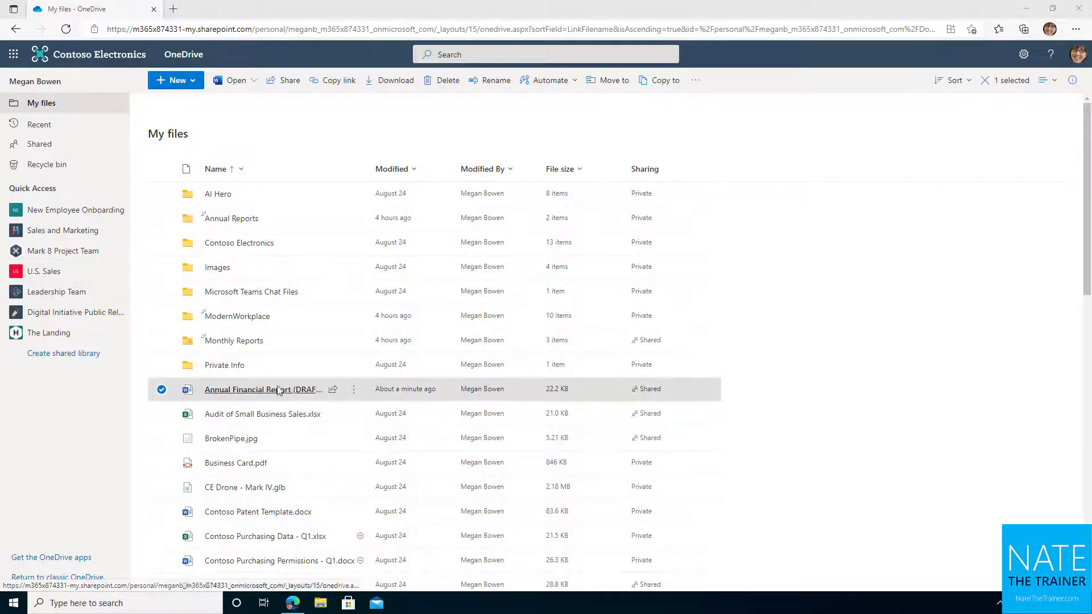
left_click(263, 389)
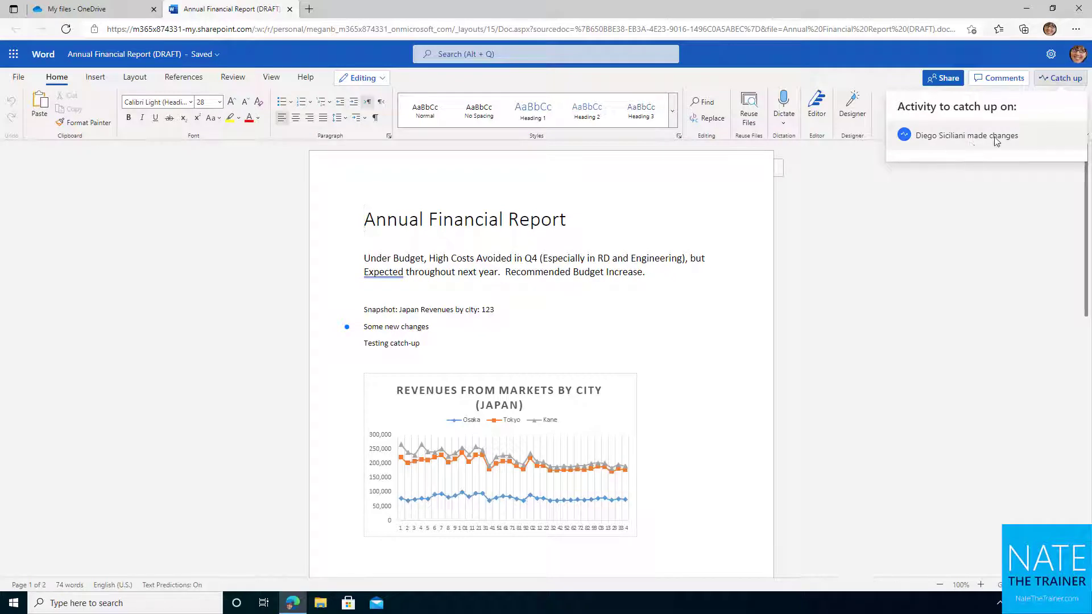
- Jump to the collaborator's highlighted new lines via Catch up, then switch back to the OneDrive tab
left_click(969, 135)
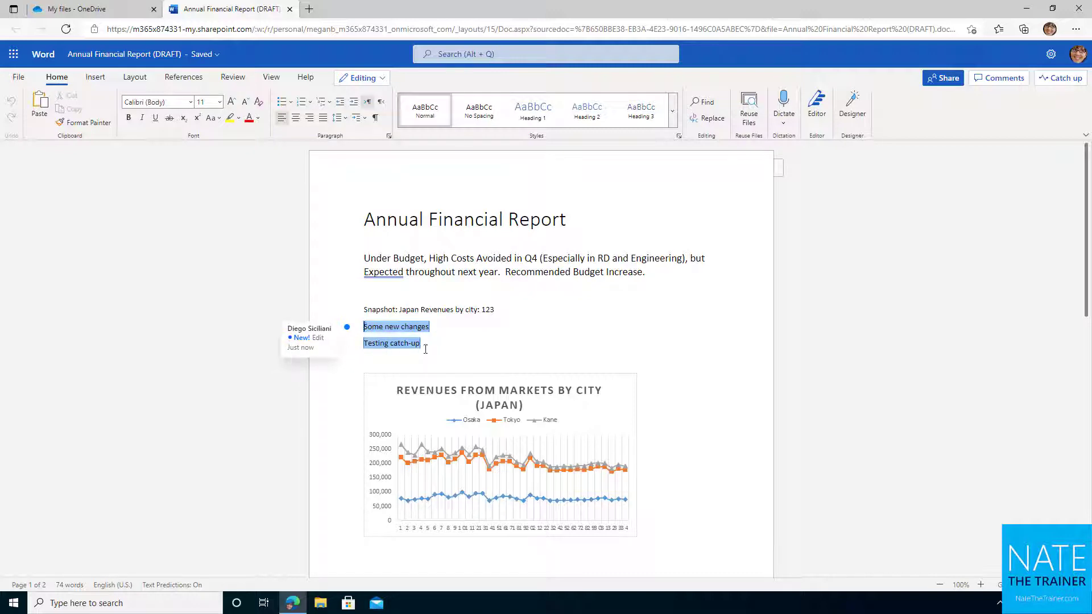
mouse_move(437, 353)
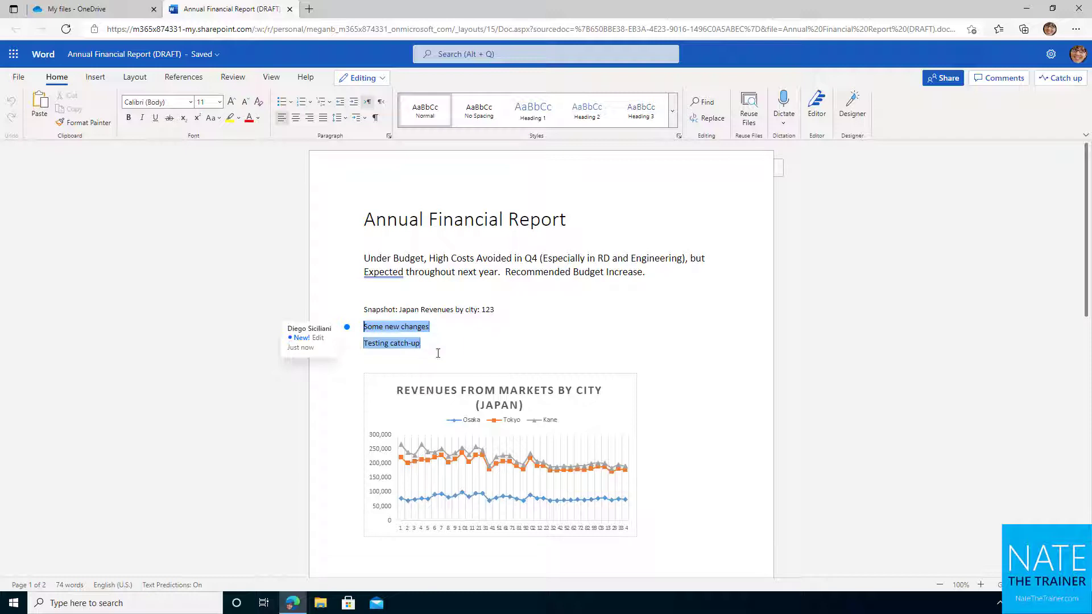
scroll("down", 3)
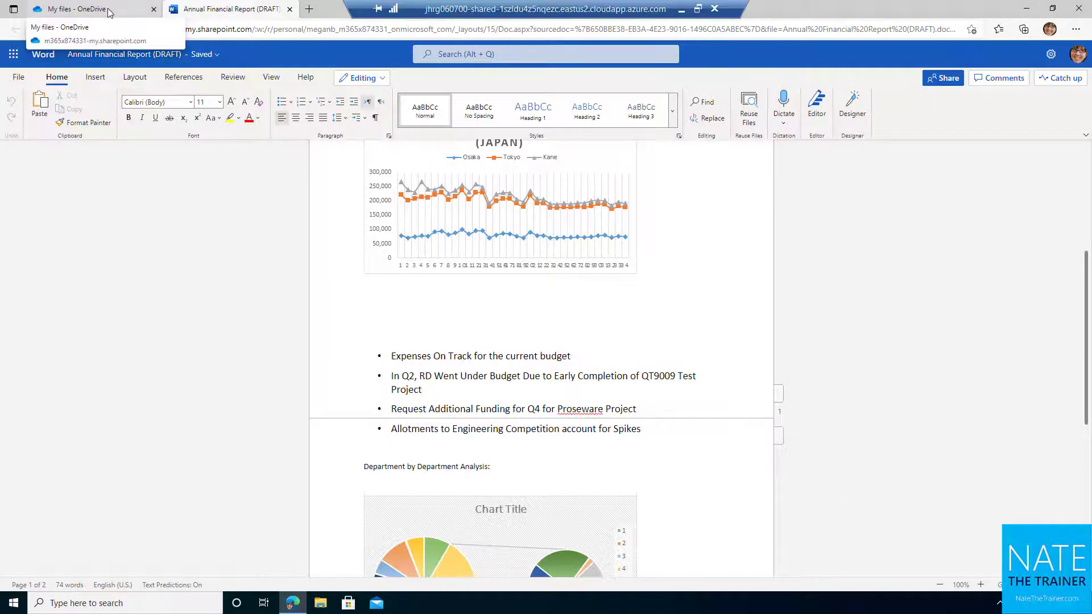
left_click(77, 8)
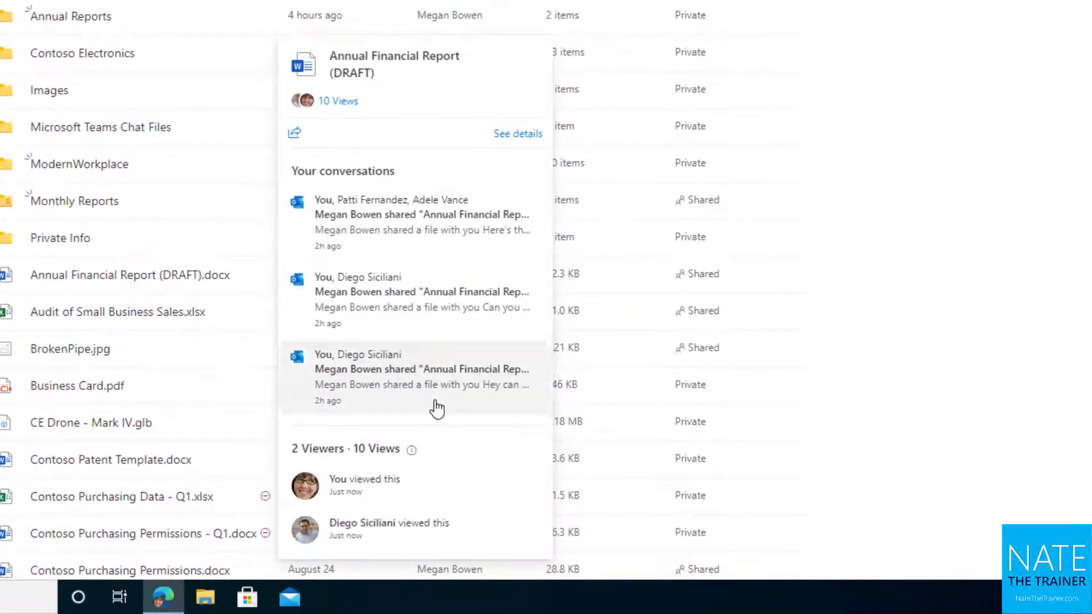
mouse_move(355, 465)
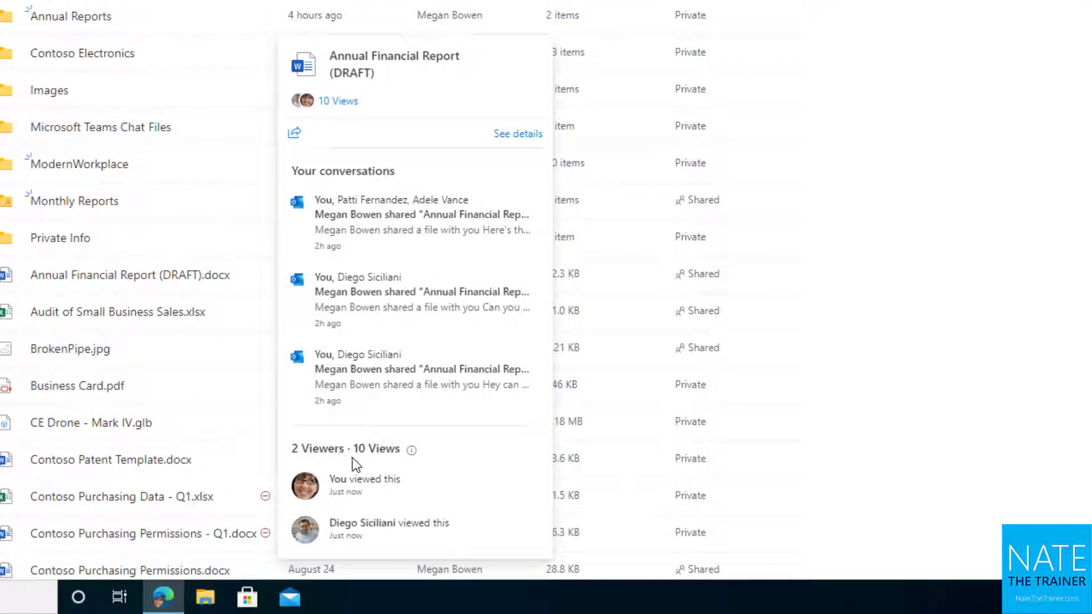
mouse_move(425, 544)
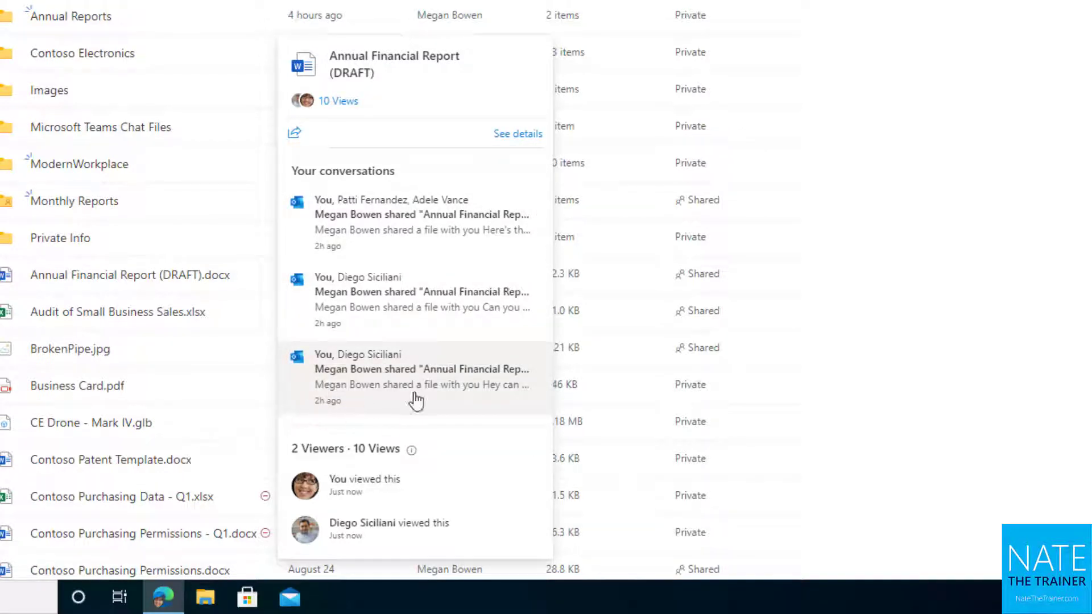
mouse_move(406, 392)
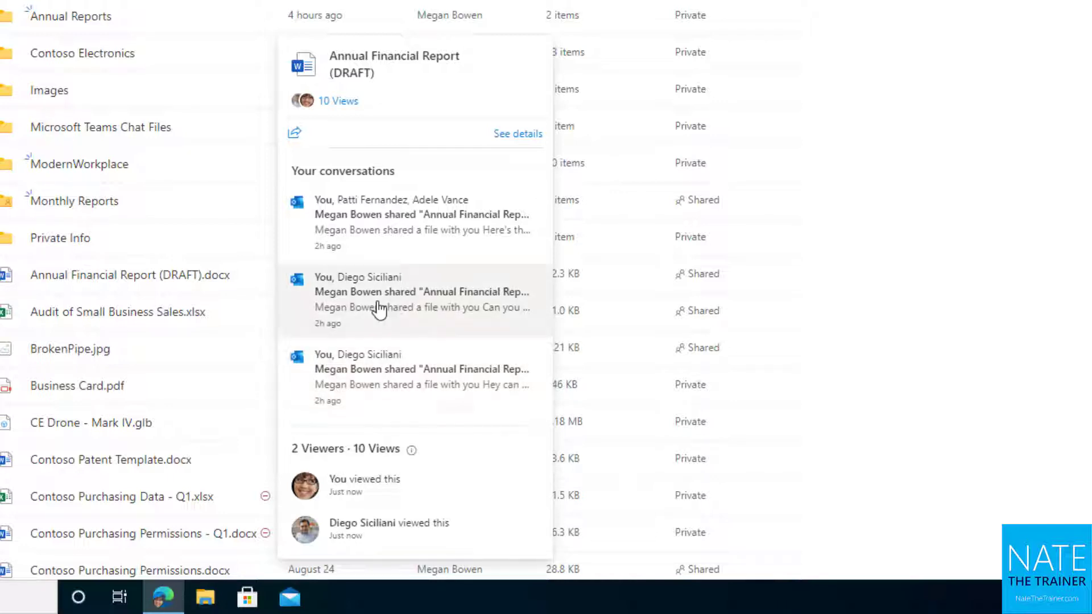
mouse_move(404, 312)
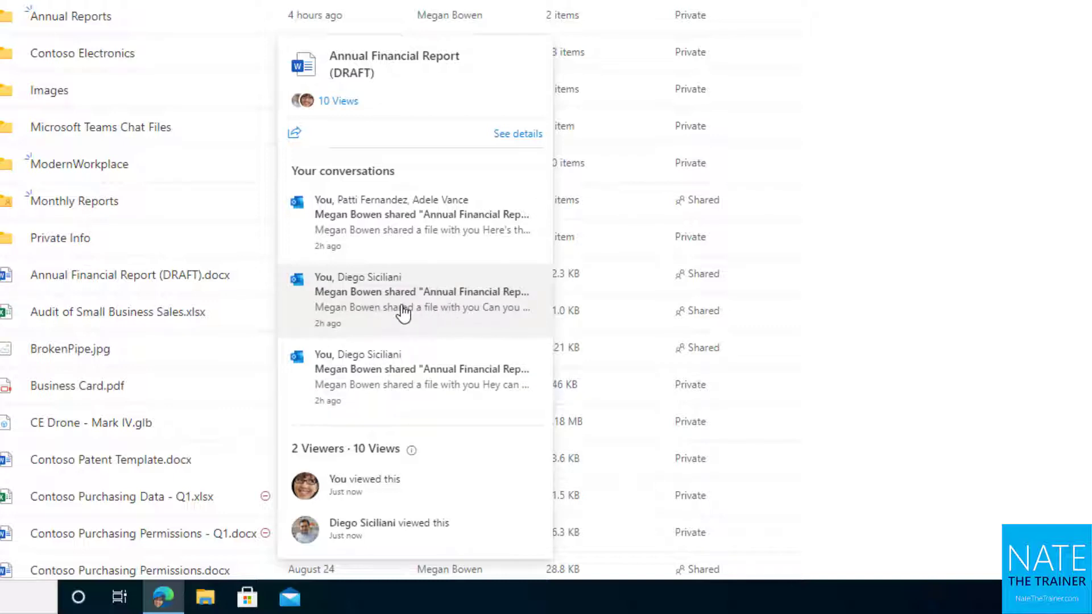
mouse_move(356, 213)
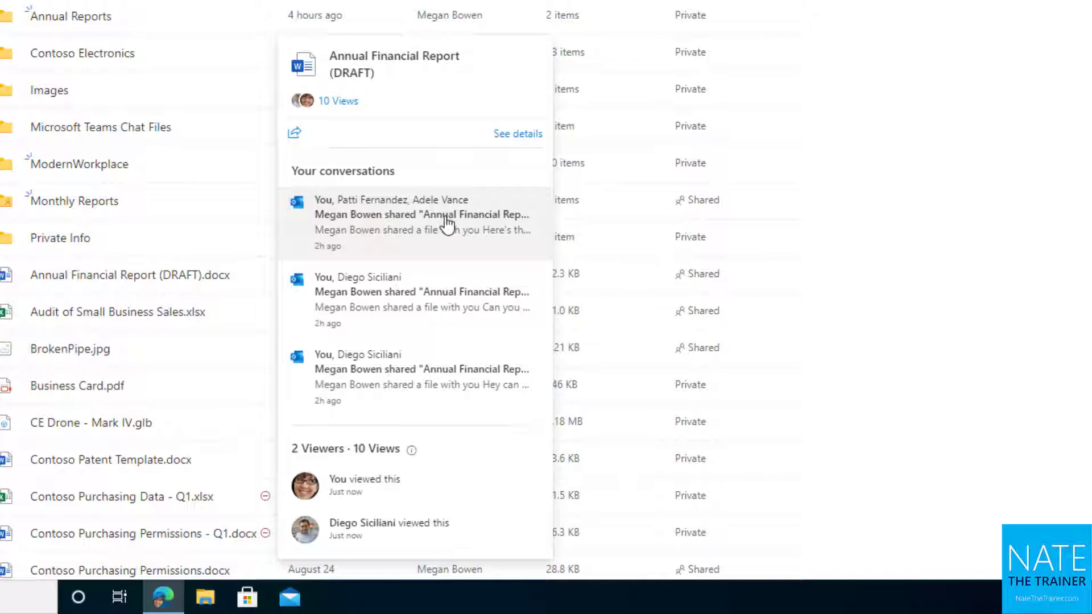
mouse_move(338, 102)
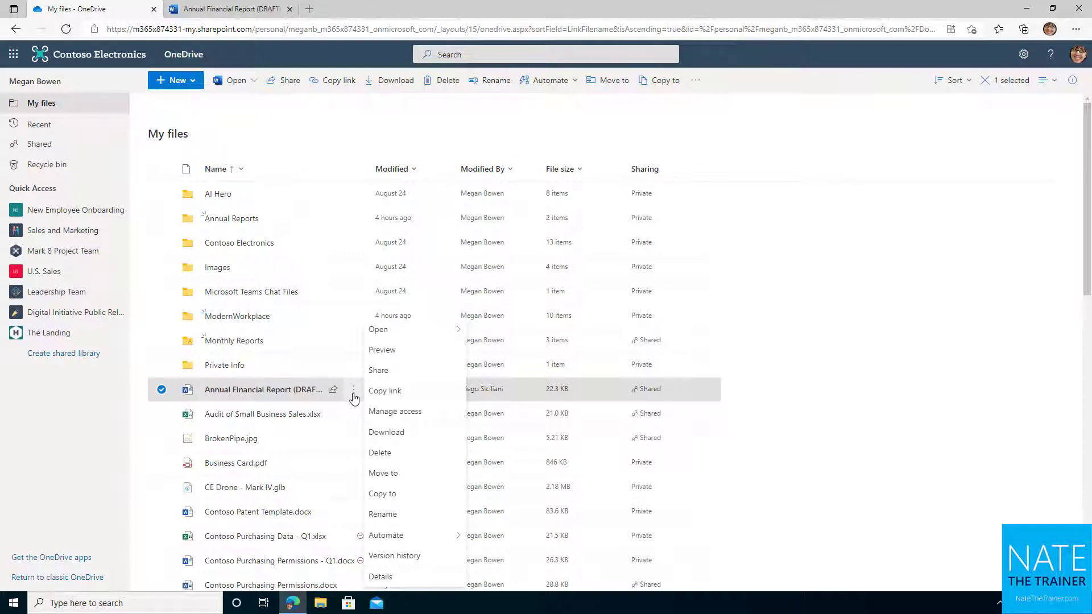
- Show the Version History pane for Annual Financial Report (DRAFT).docx
left_click(395, 557)
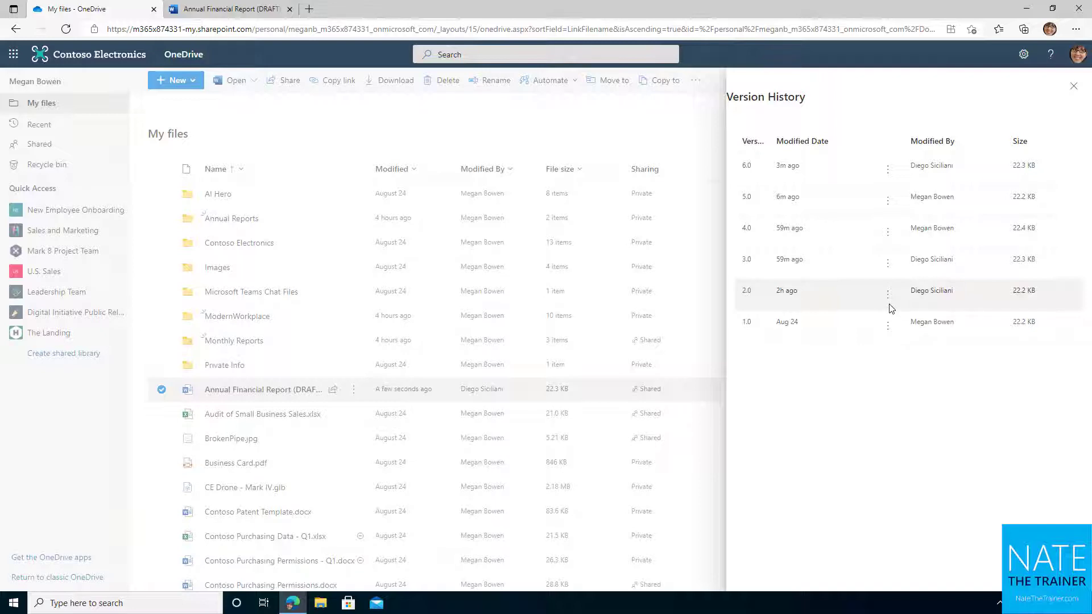
mouse_move(892, 310)
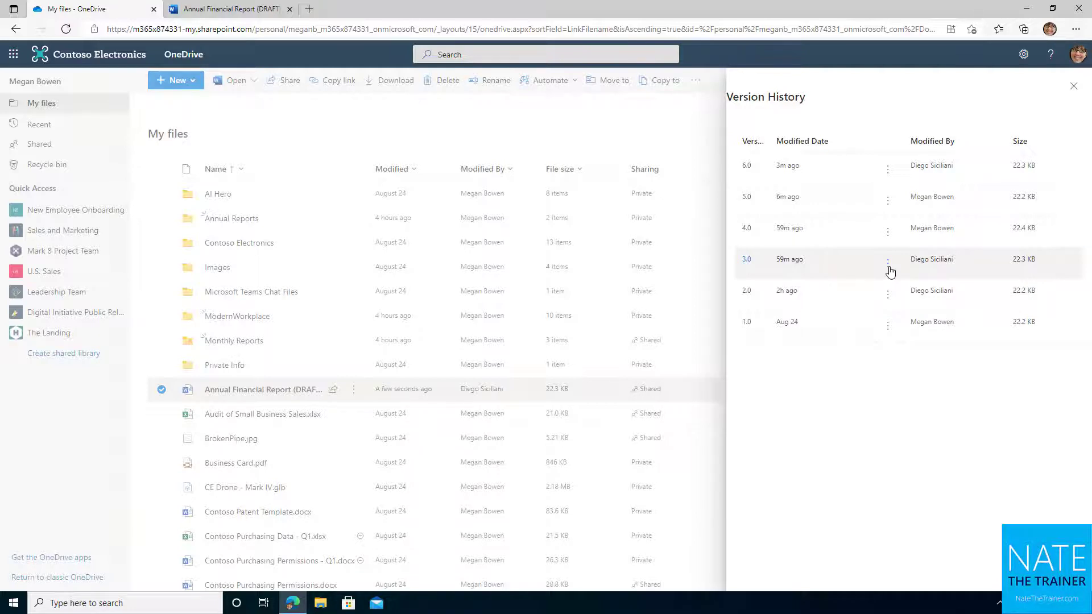
mouse_move(902, 186)
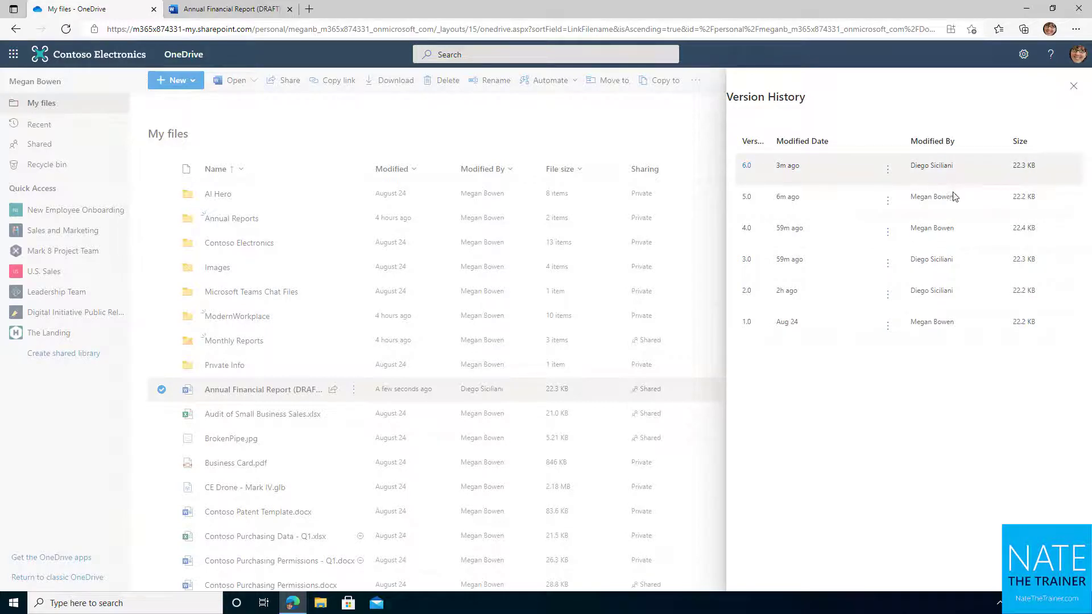
mouse_move(938, 306)
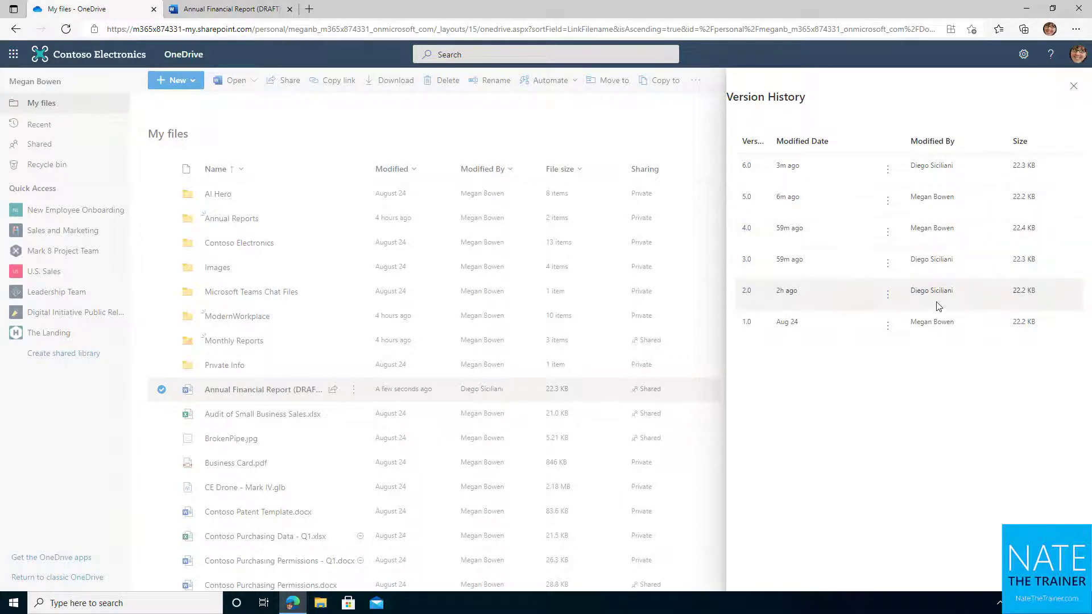
- Reveal the Restore, Open and Delete choices for version 3.0
left_click(888, 262)
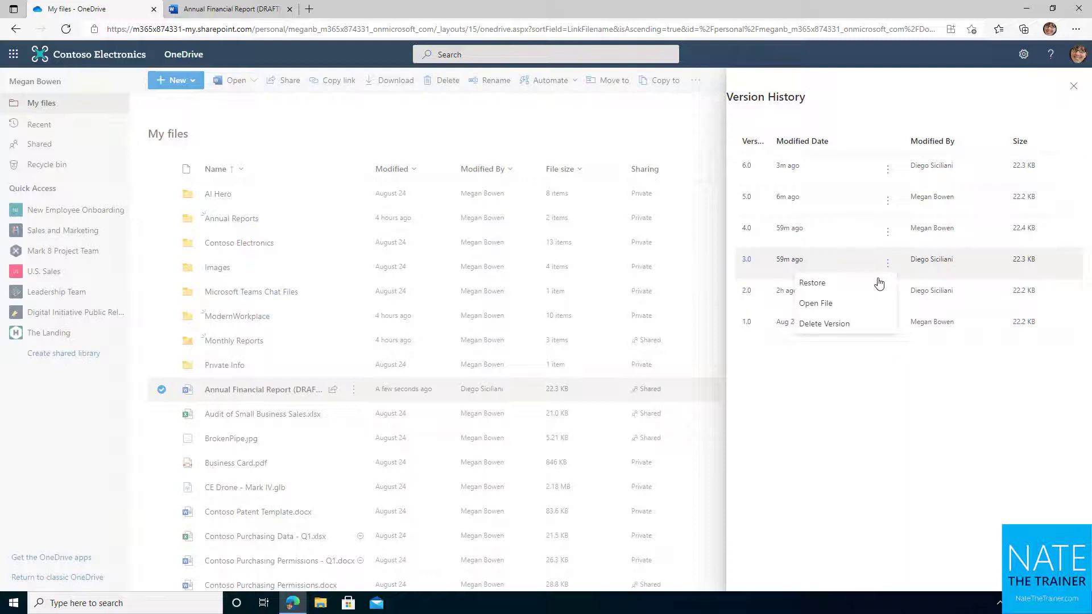
mouse_move(869, 328)
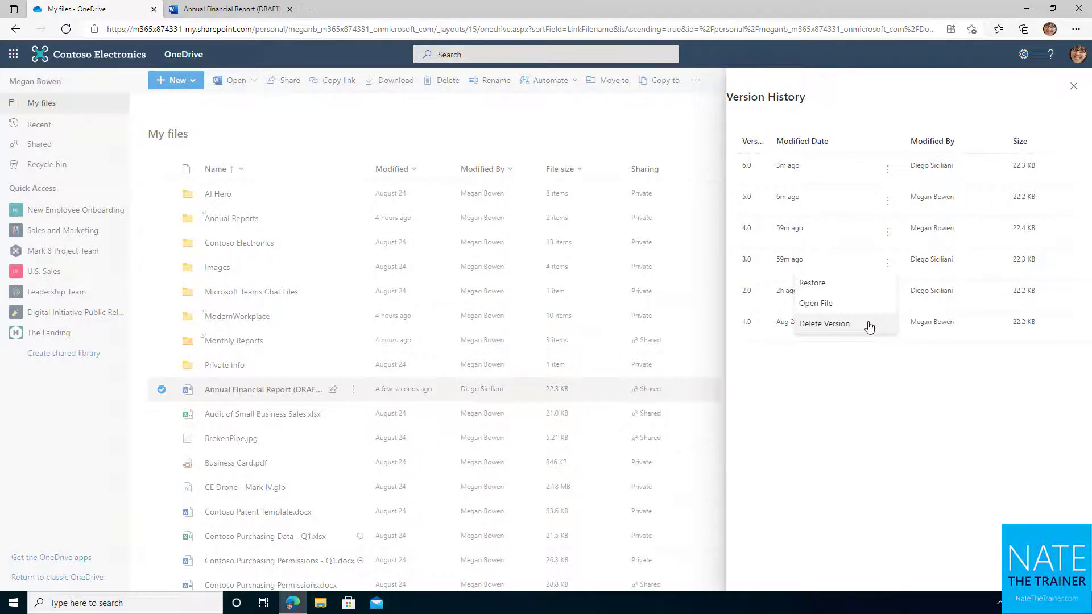
mouse_move(75, 173)
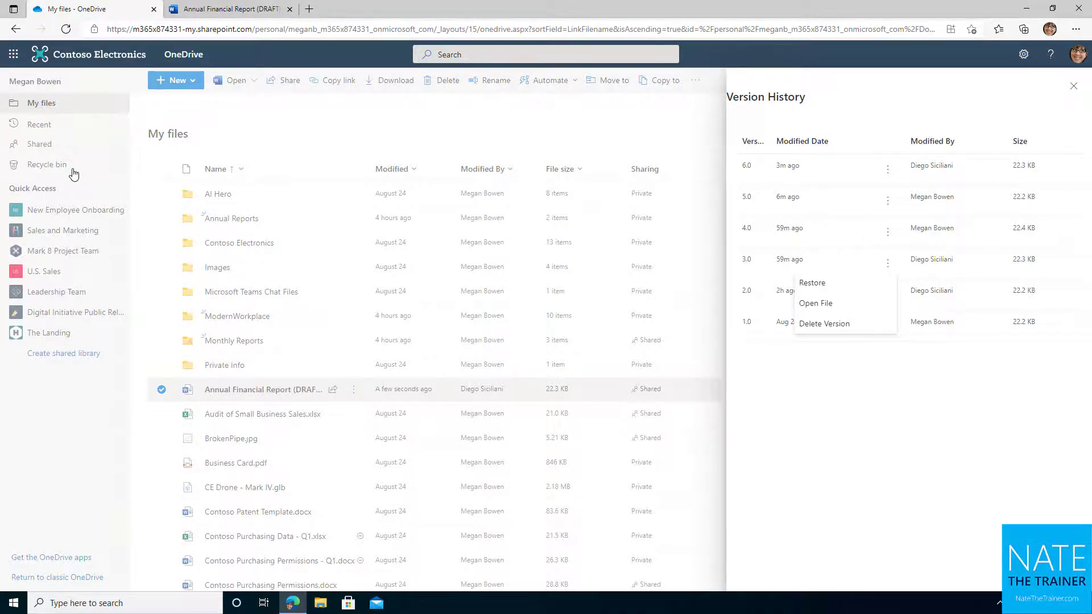
mouse_move(829, 323)
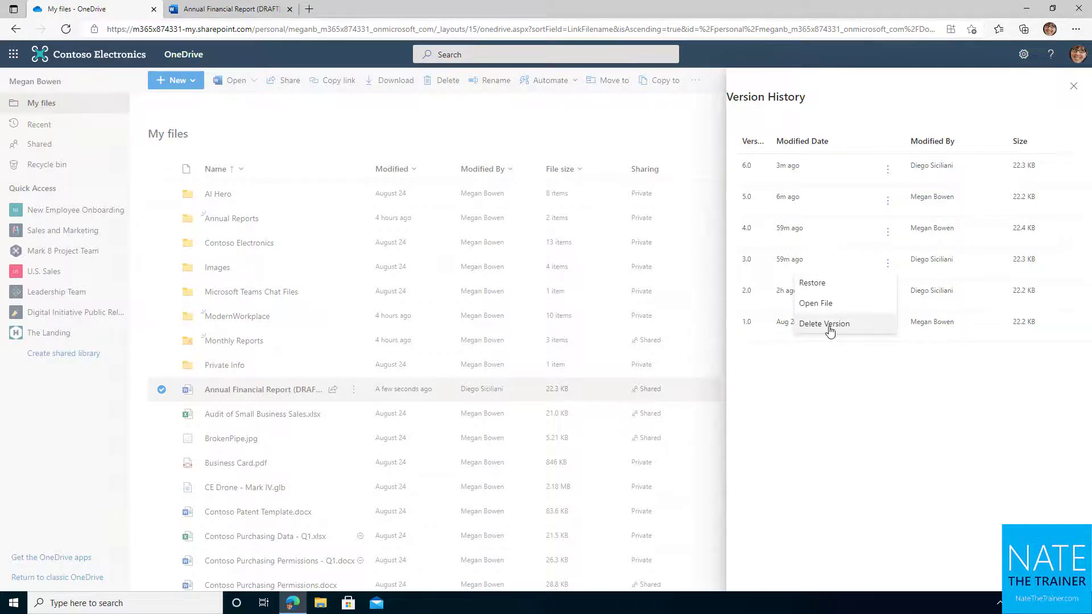
mouse_move(847, 334)
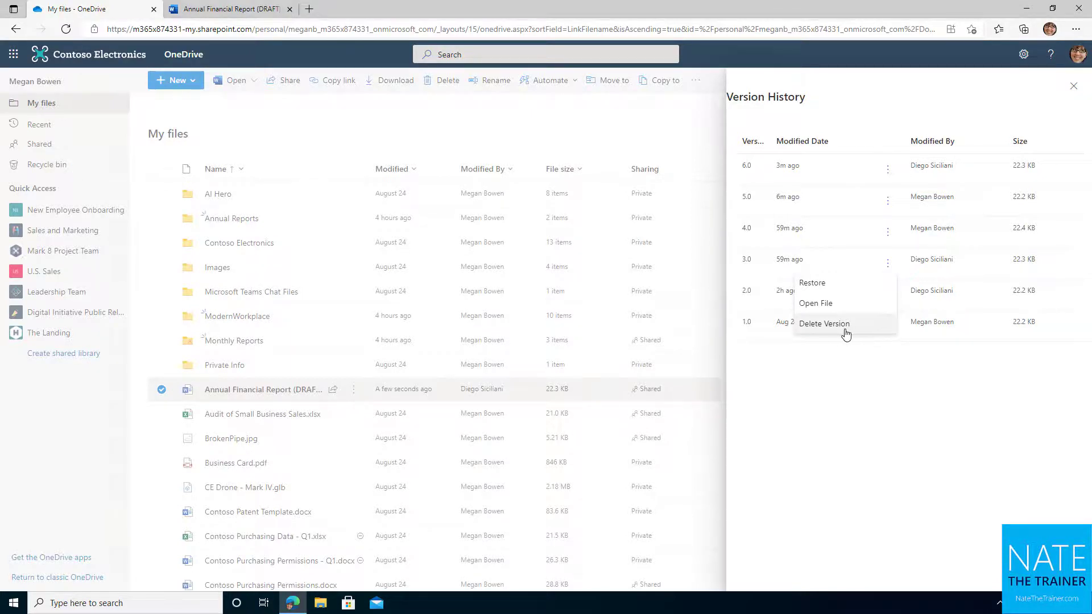